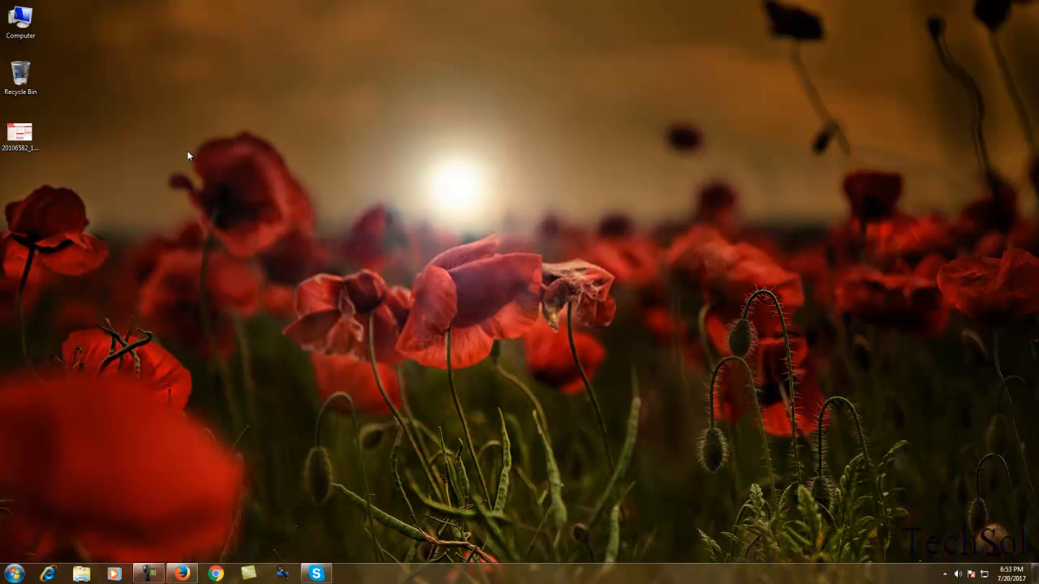
pyautogui.moveTo(160, 414)
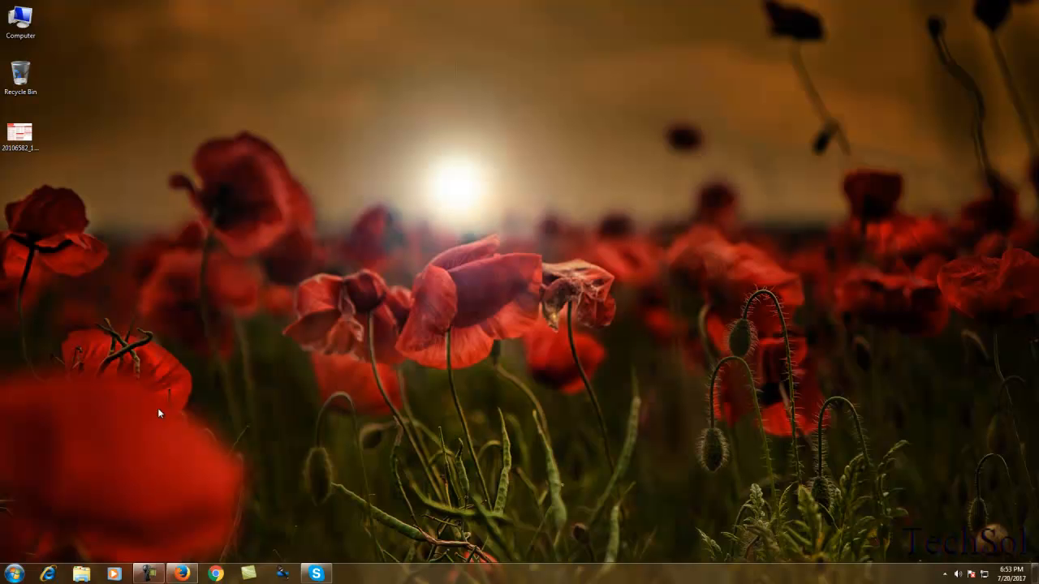
pyautogui.moveTo(160, 387)
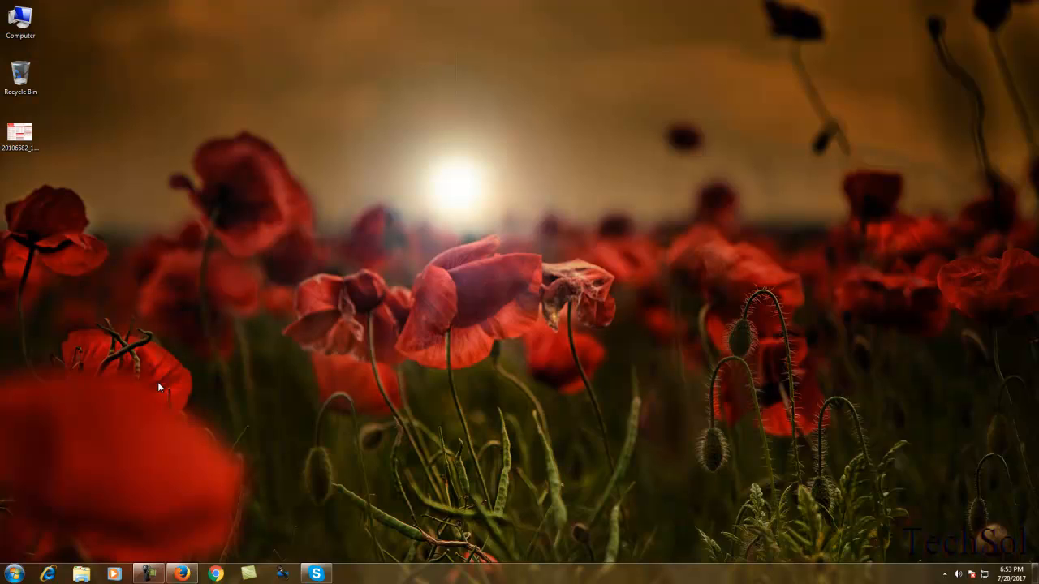
# Search the Start Menu for cmd and launch Command Prompt from the results.
pyautogui.click(13, 574)
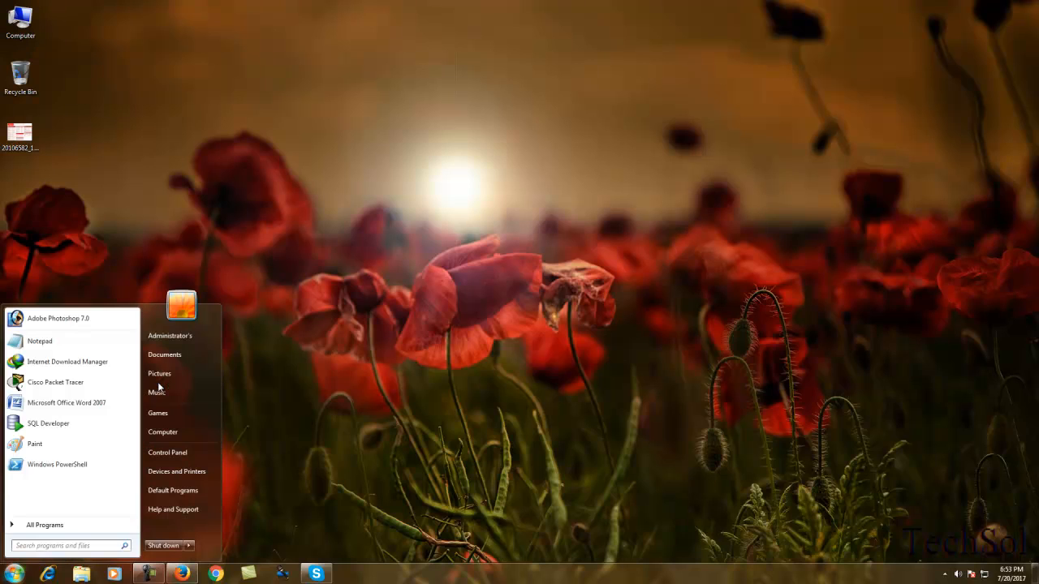
pyautogui.write('mcmd')
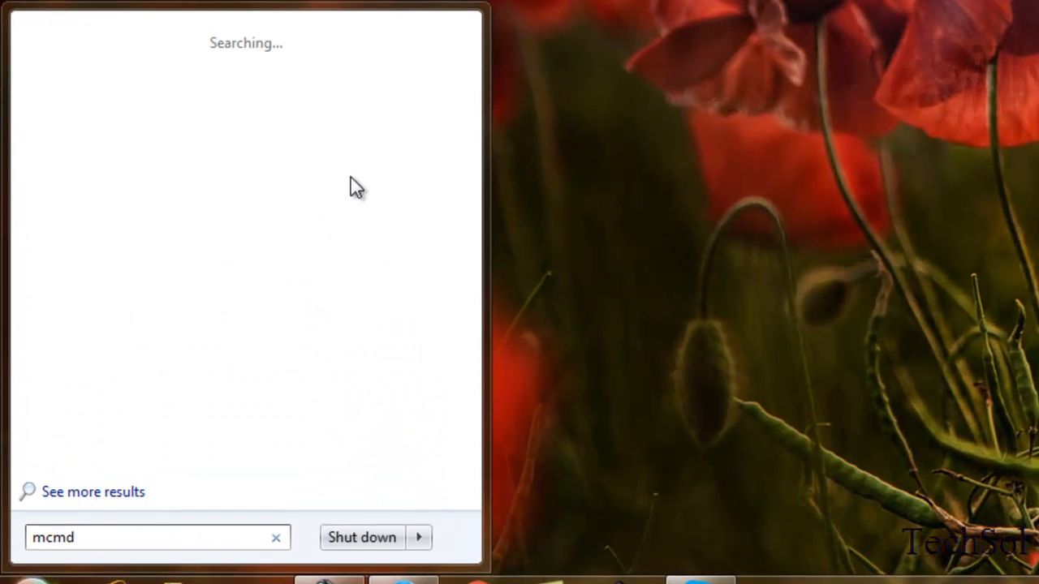
pyautogui.click(275, 537)
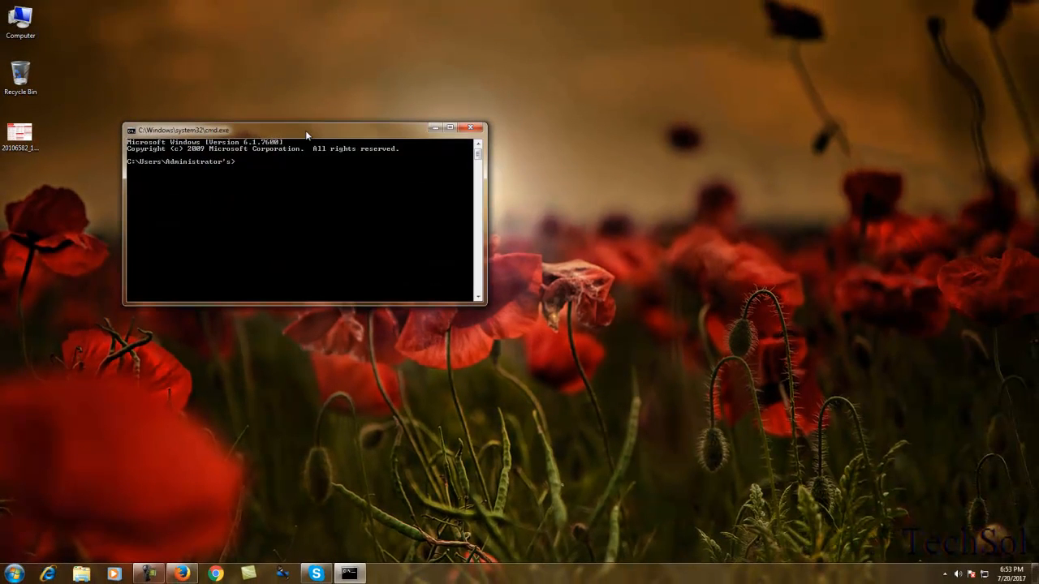
pyautogui.moveTo(183, 130); pyautogui.dragTo(316, 187)
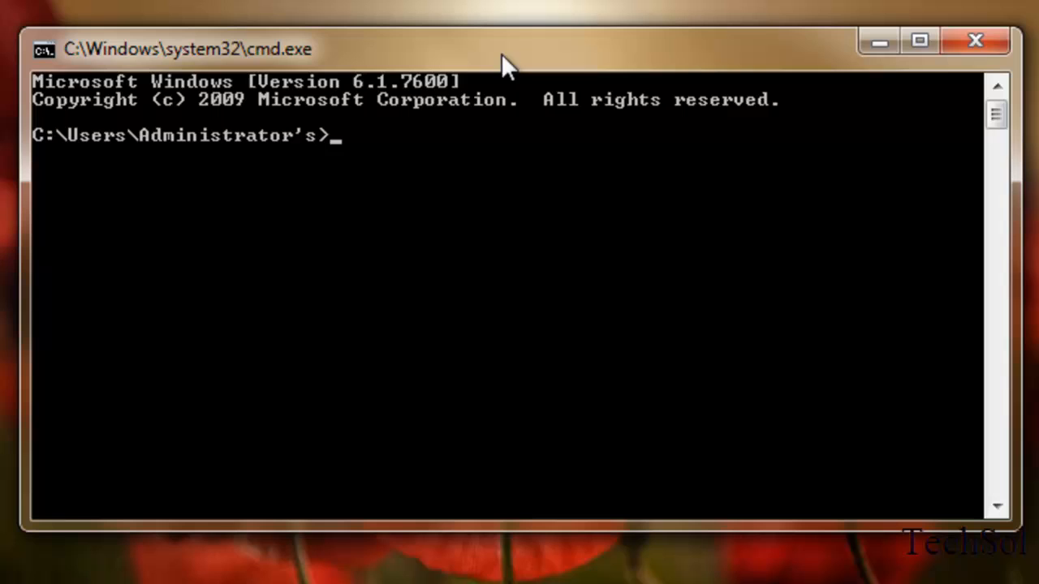
pyautogui.moveTo(360, 156)
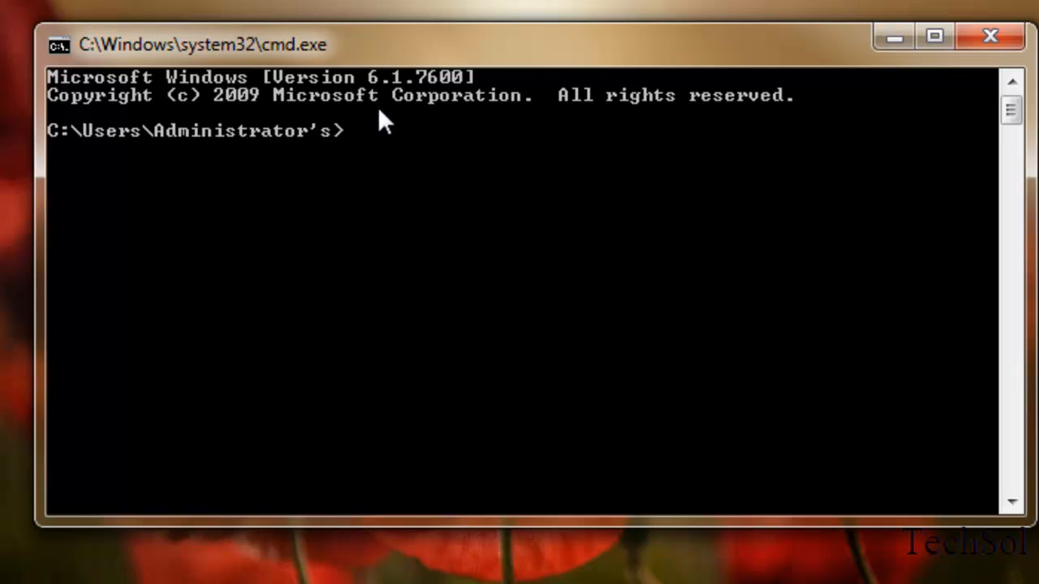
pyautogui.moveTo(341, 159)
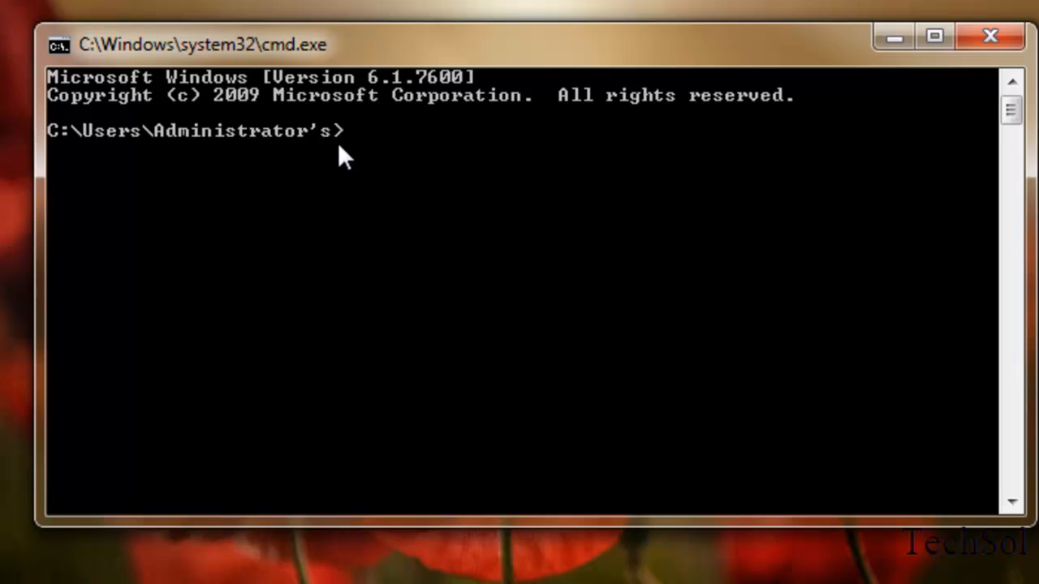
pyautogui.moveTo(353, 161)
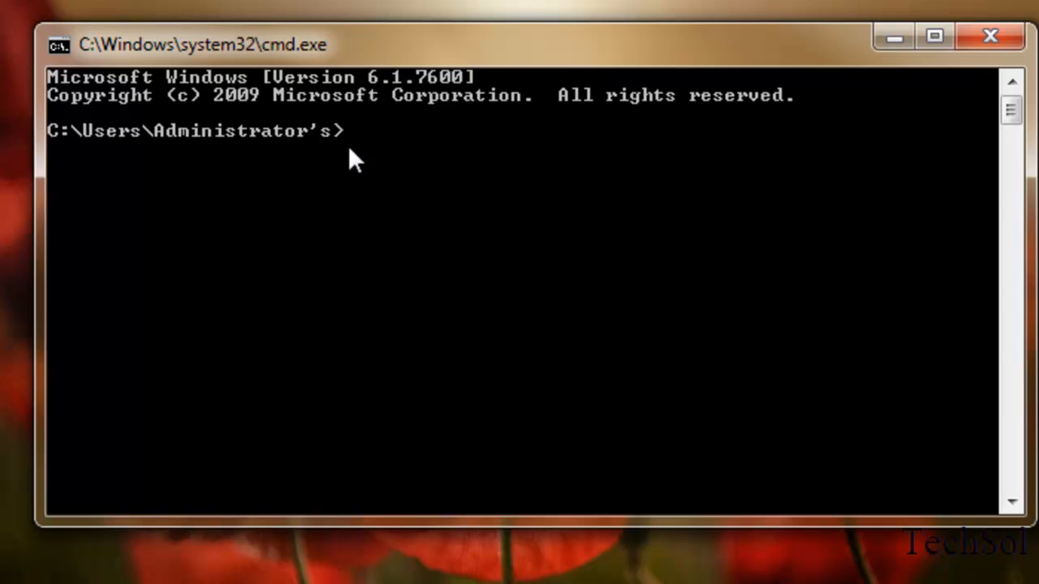
# Switch to drive E, then change directory into D and then Software.
pyautogui.write('E')
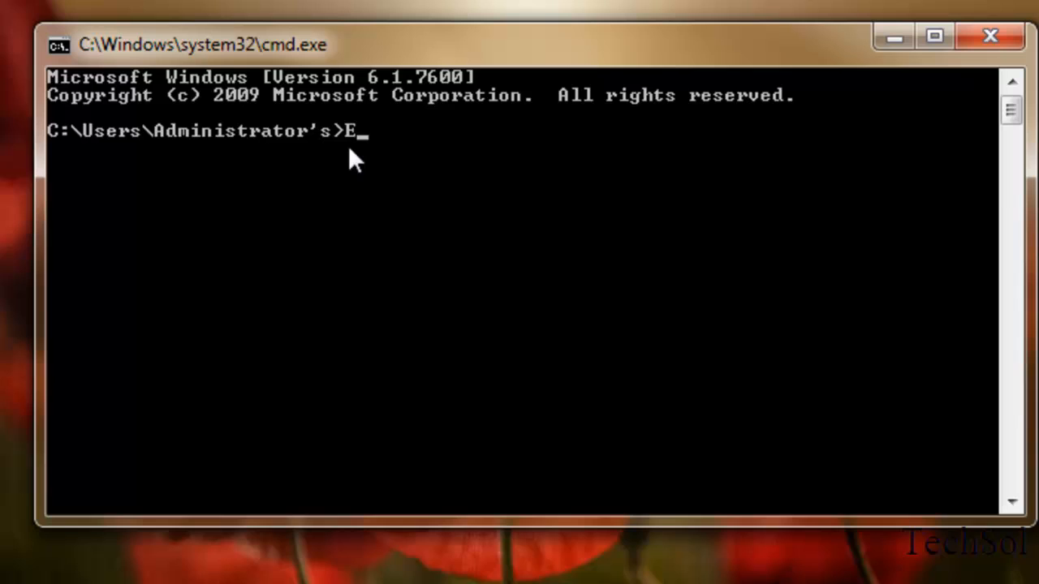
pyautogui.press('enter')
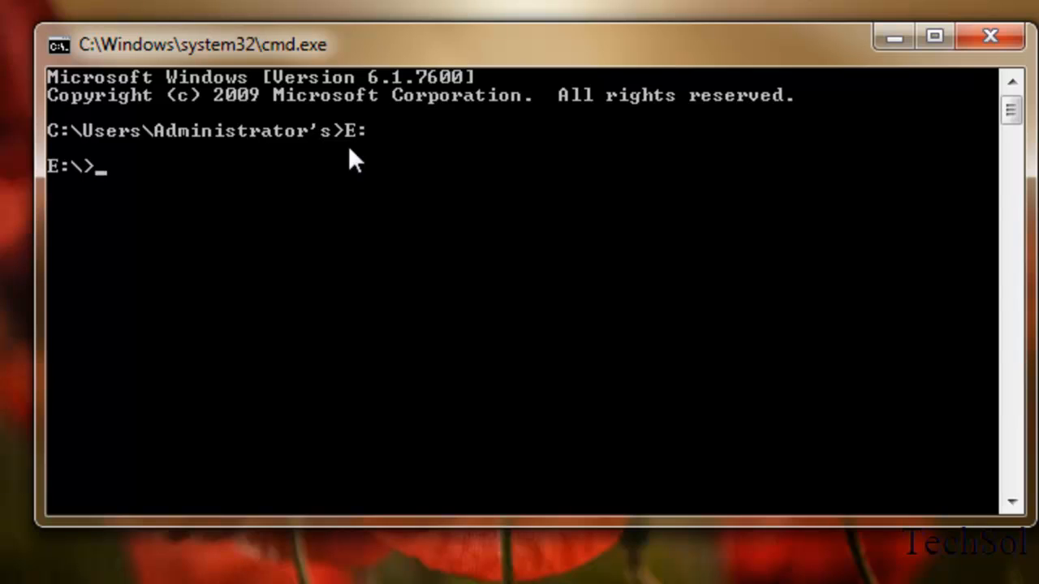
pyautogui.write('cd')
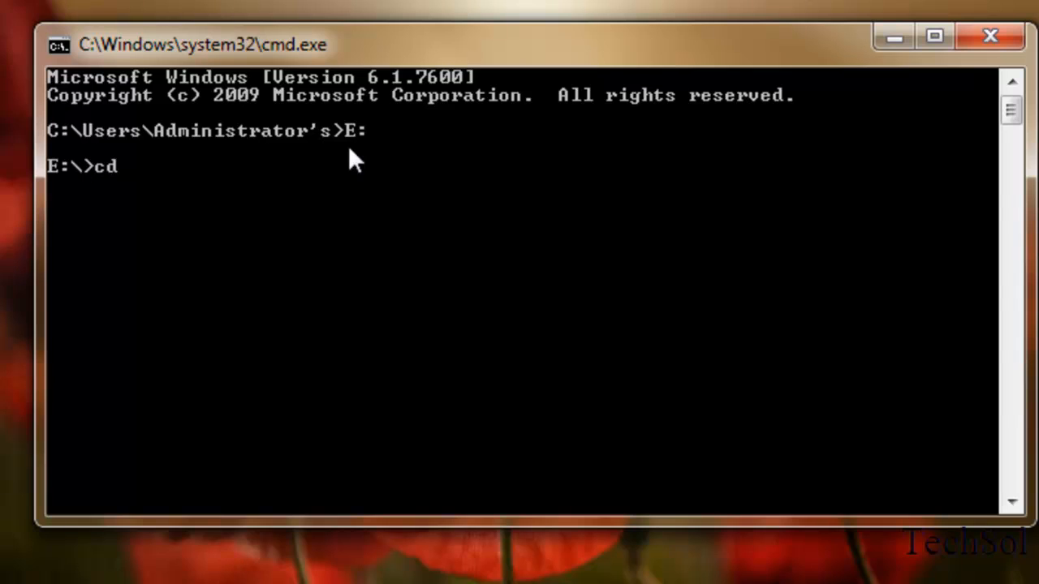
pyautogui.write('D')
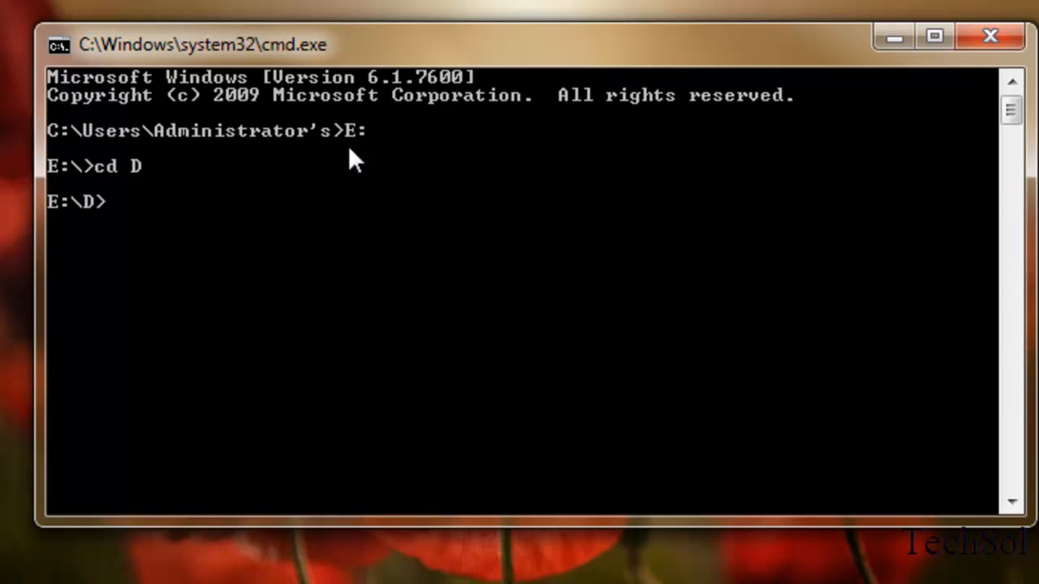
pyautogui.write('D')
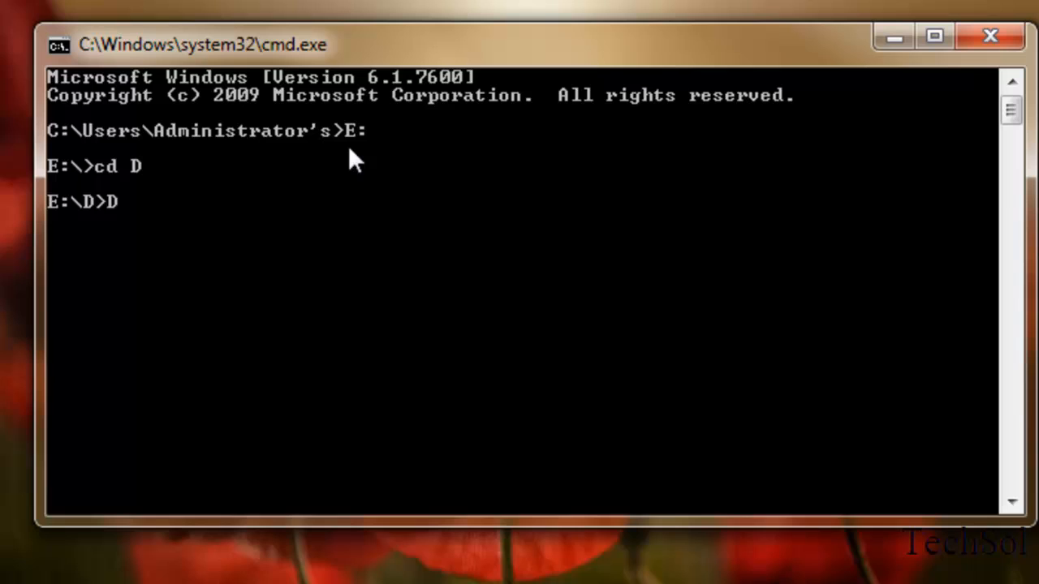
pyautogui.write('cd')
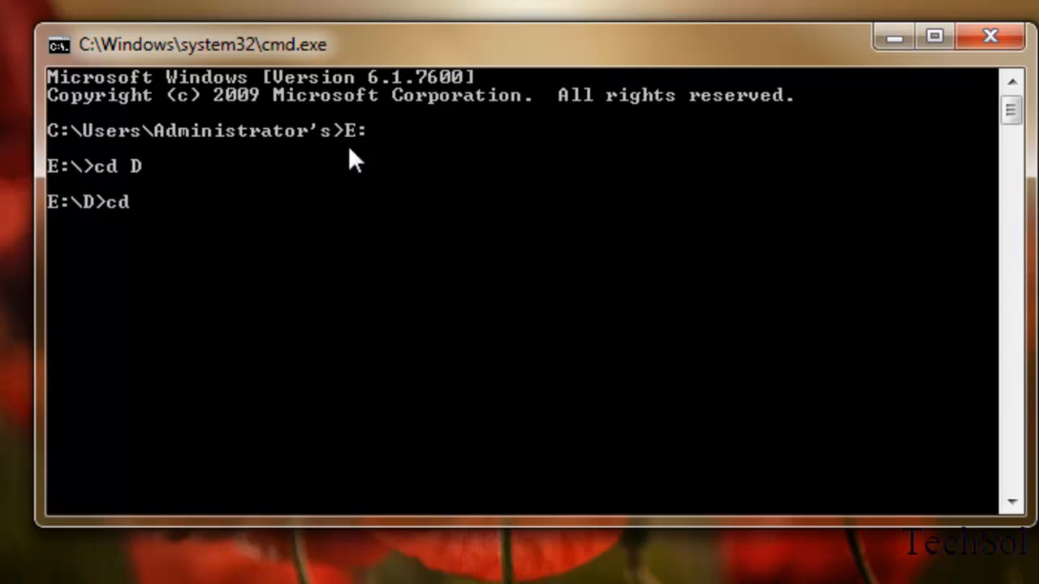
pyautogui.write('software')
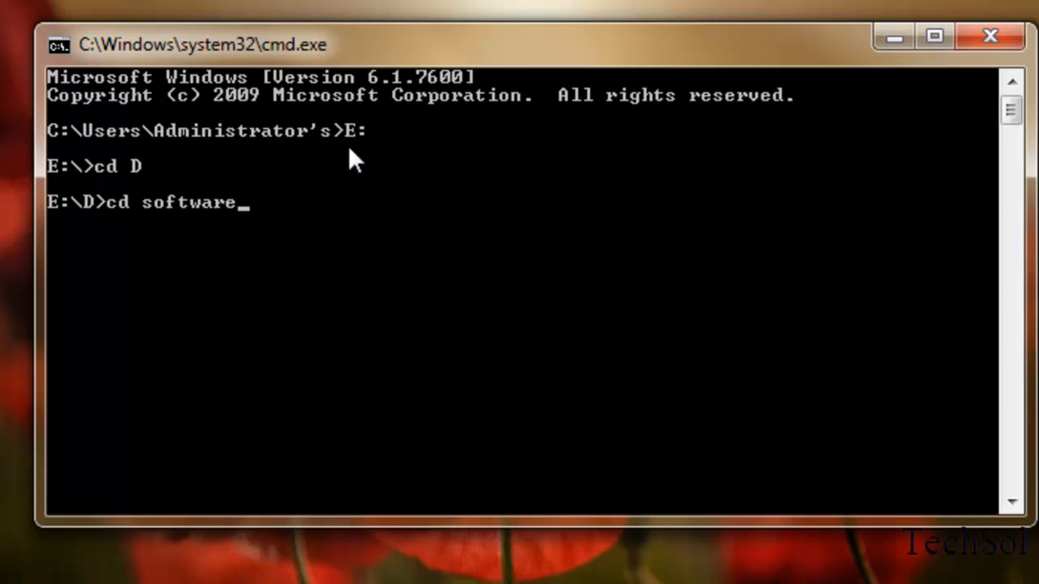
pyautogui.press('Enter')
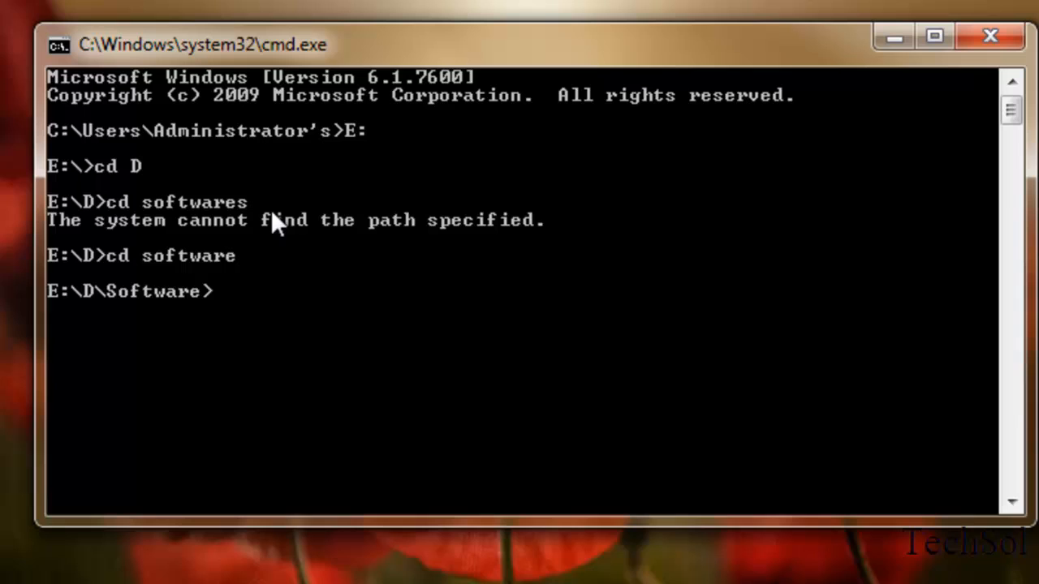
pyautogui.moveTo(126, 316)
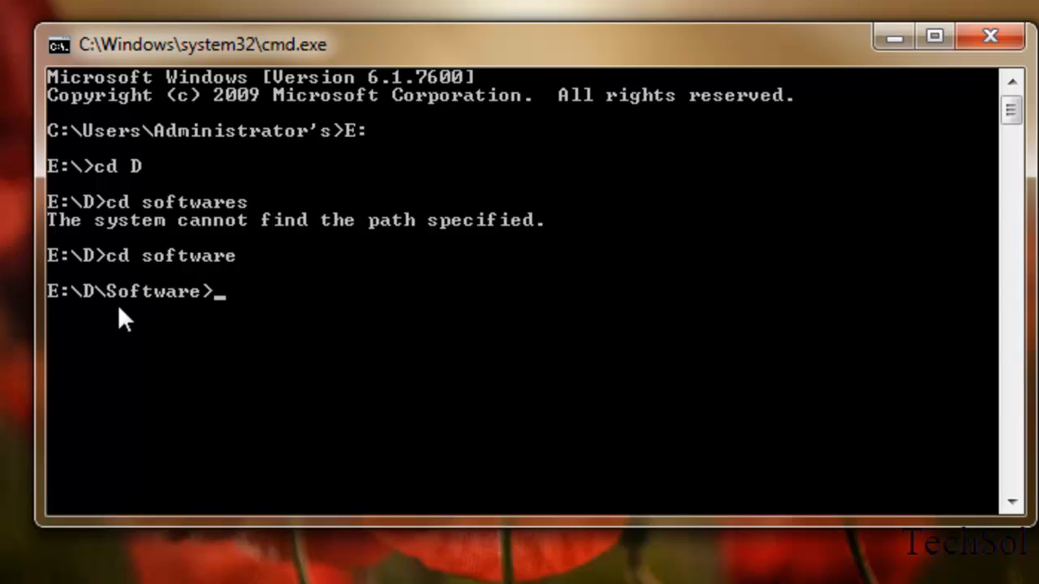
pyautogui.moveTo(190, 321)
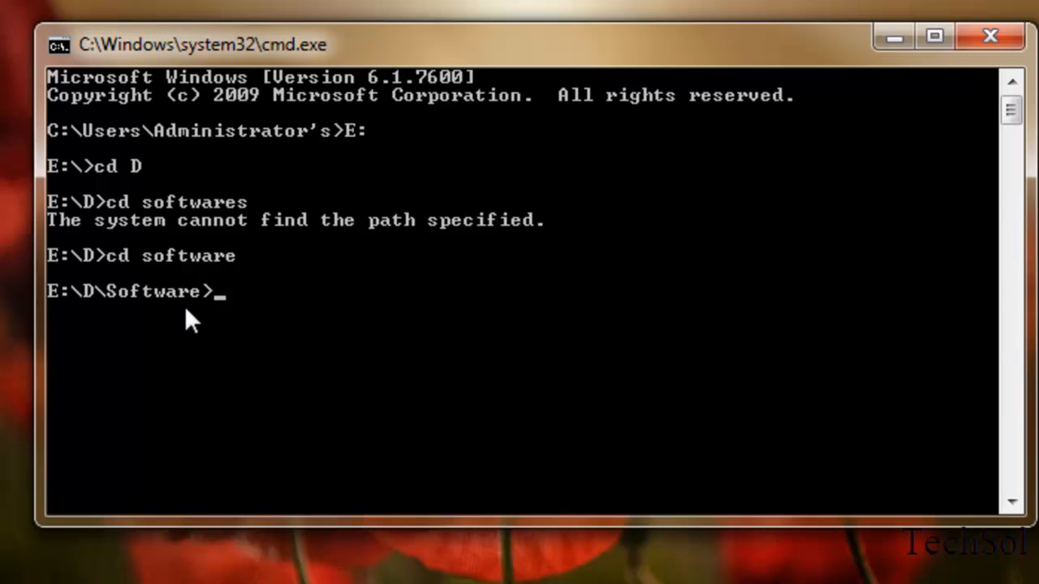
pyautogui.moveTo(266, 312)
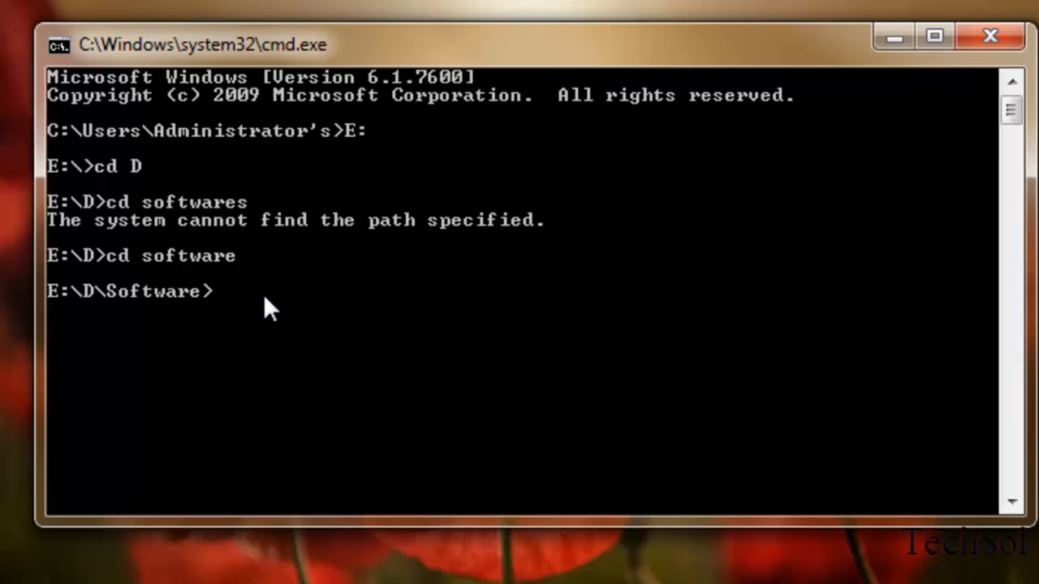
pyautogui.write('dir')
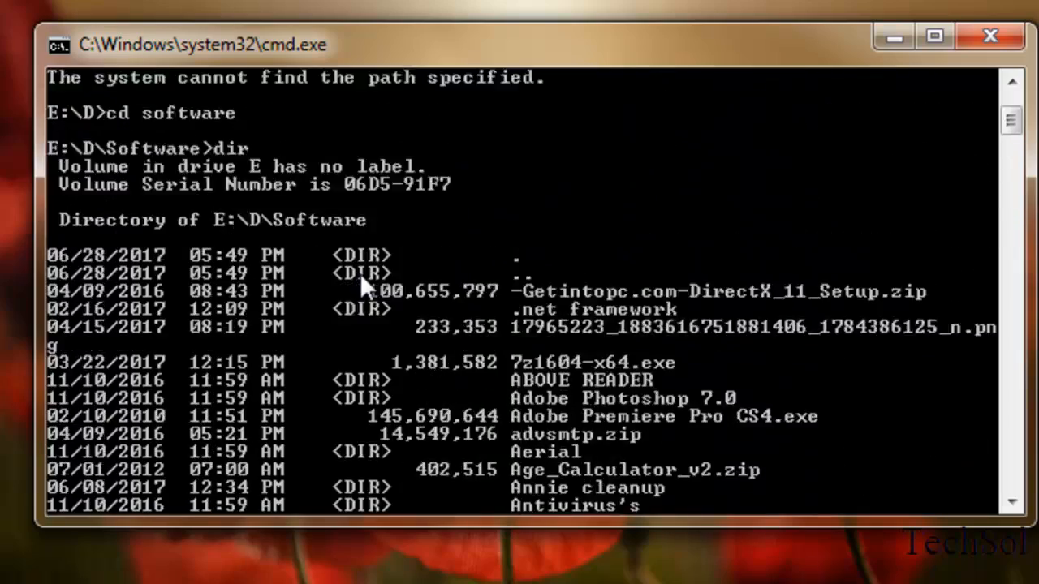
pyautogui.scroll(-3)
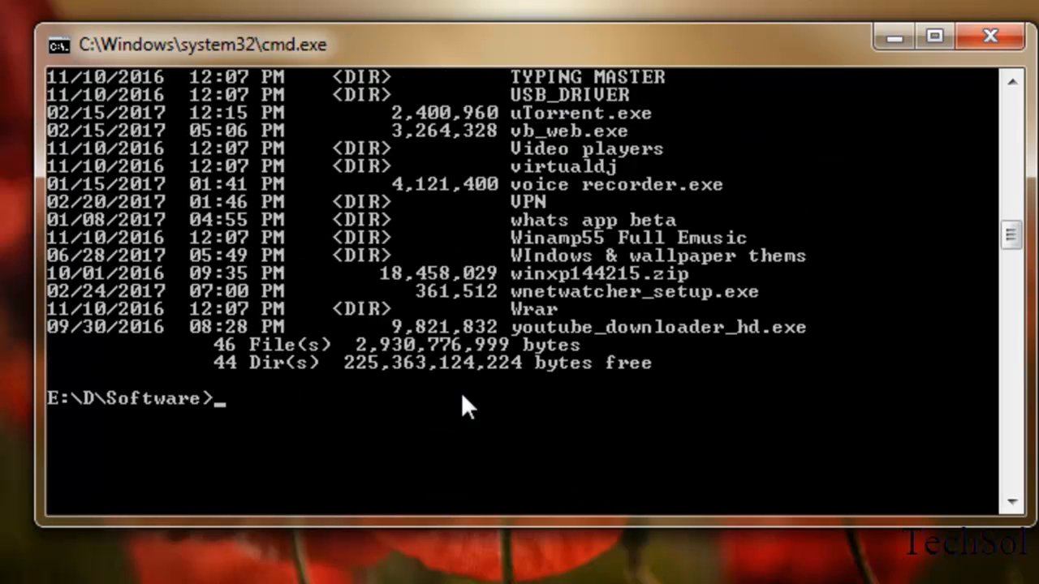
pyautogui.moveTo(532, 353)
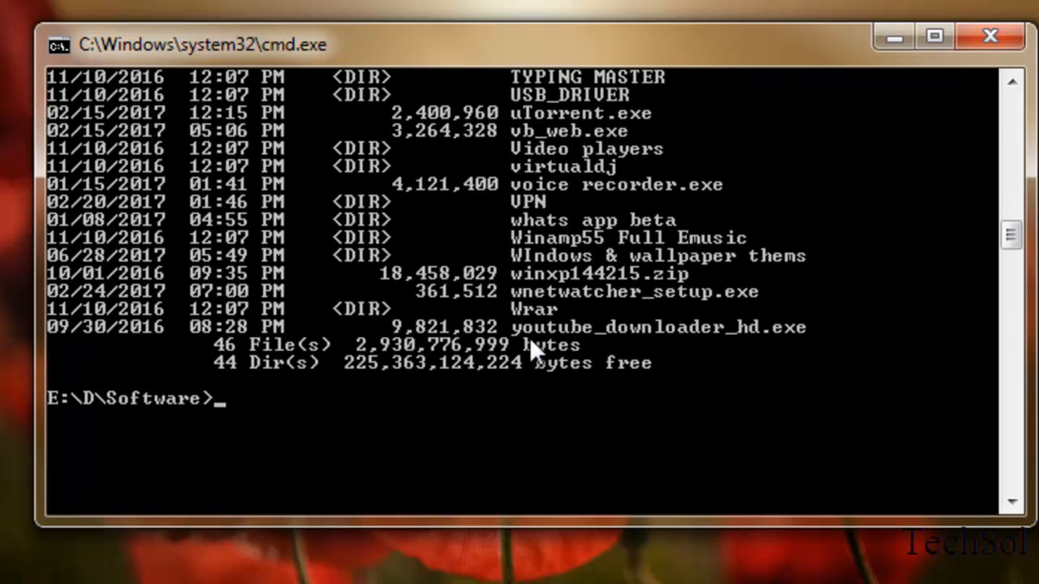
pyautogui.moveTo(548, 337)
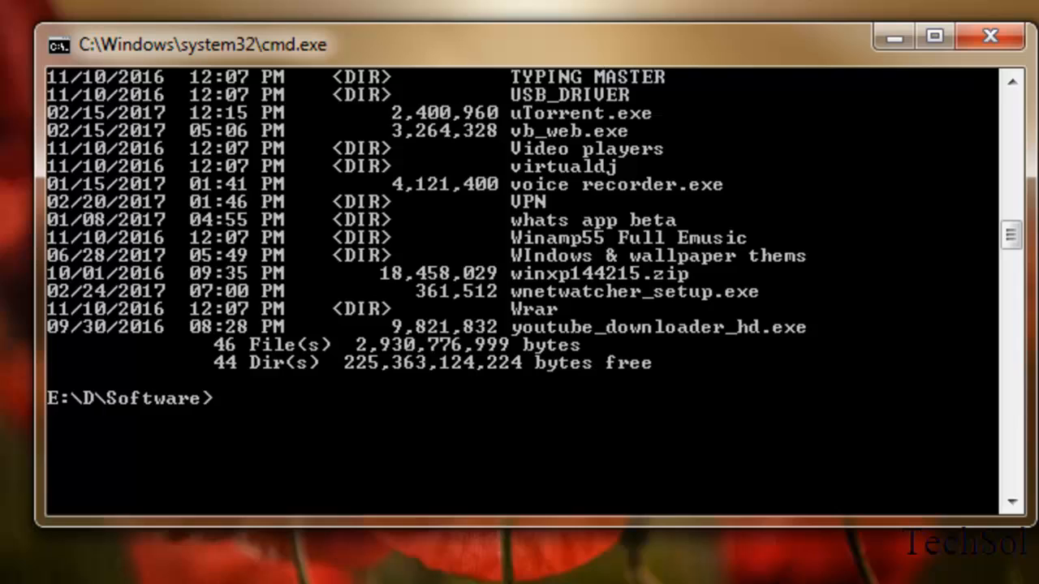
# Enter youtube_downloader_hd.exe at the E:\D\Software> prompt to run the installer.
pyautogui.write('y')
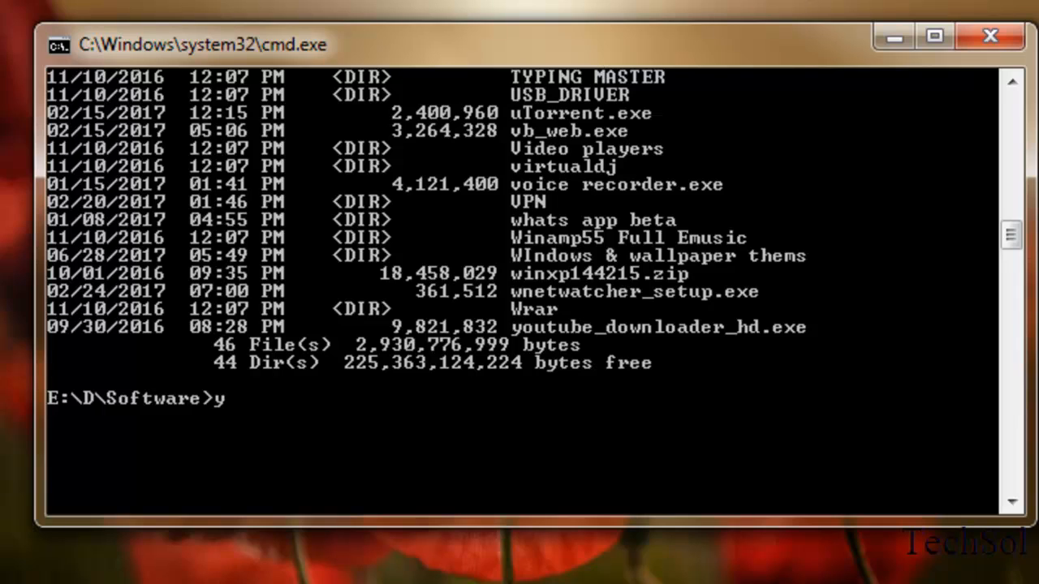
pyautogui.write('outube')
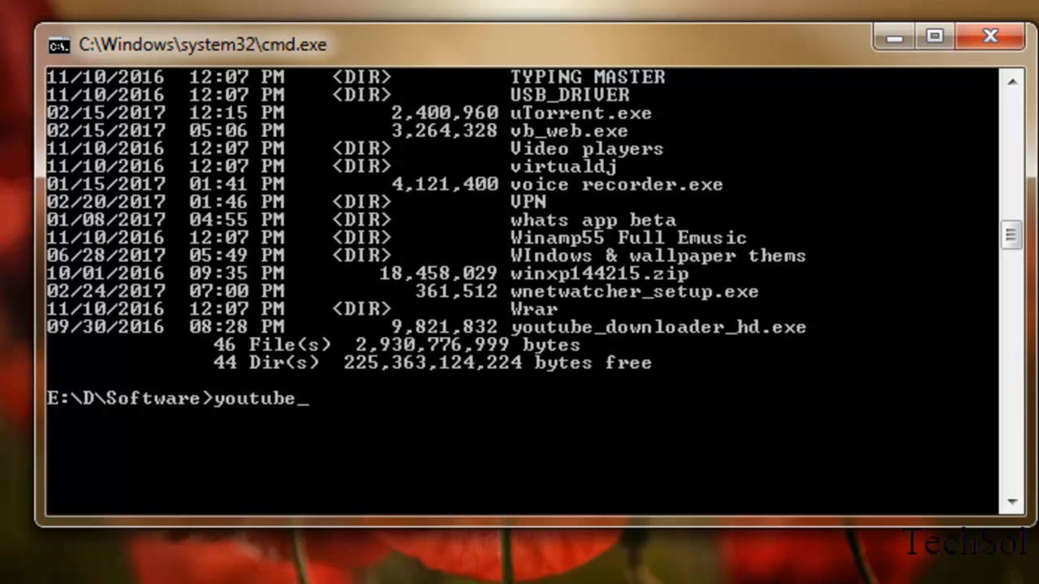
pyautogui.write('down')
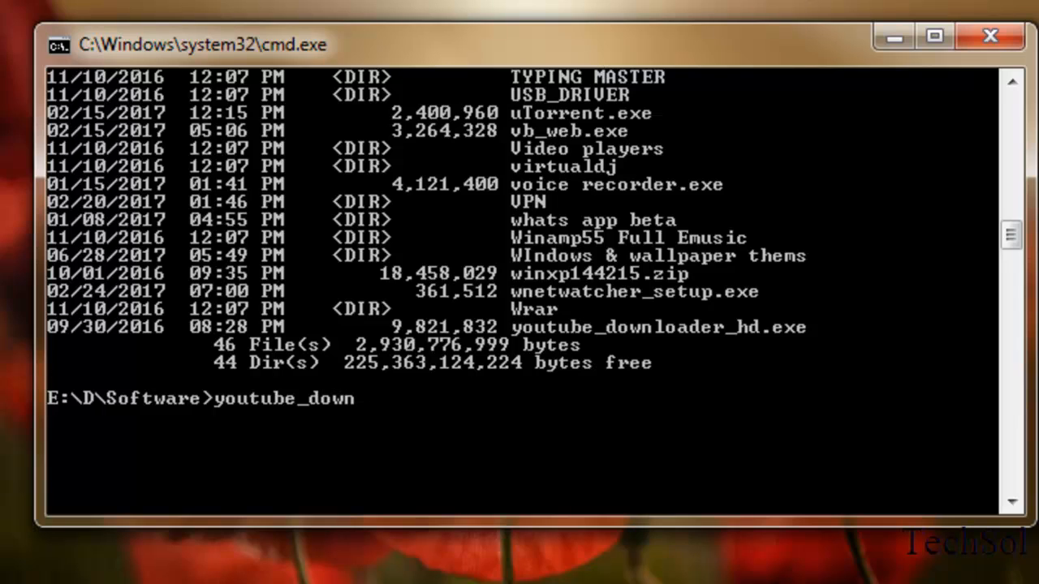
pyautogui.write('loader_')
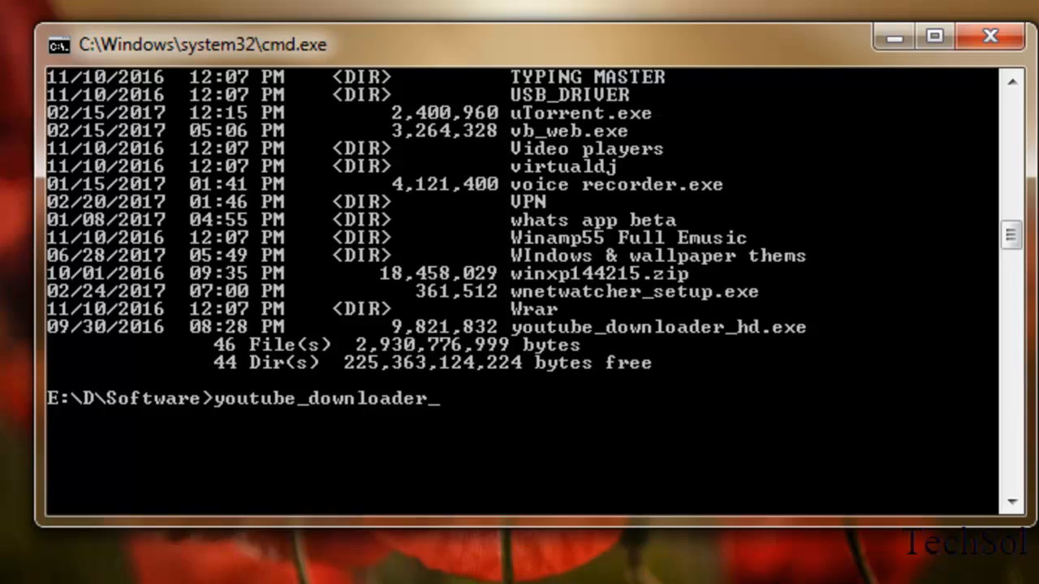
pyautogui.write('hd.')
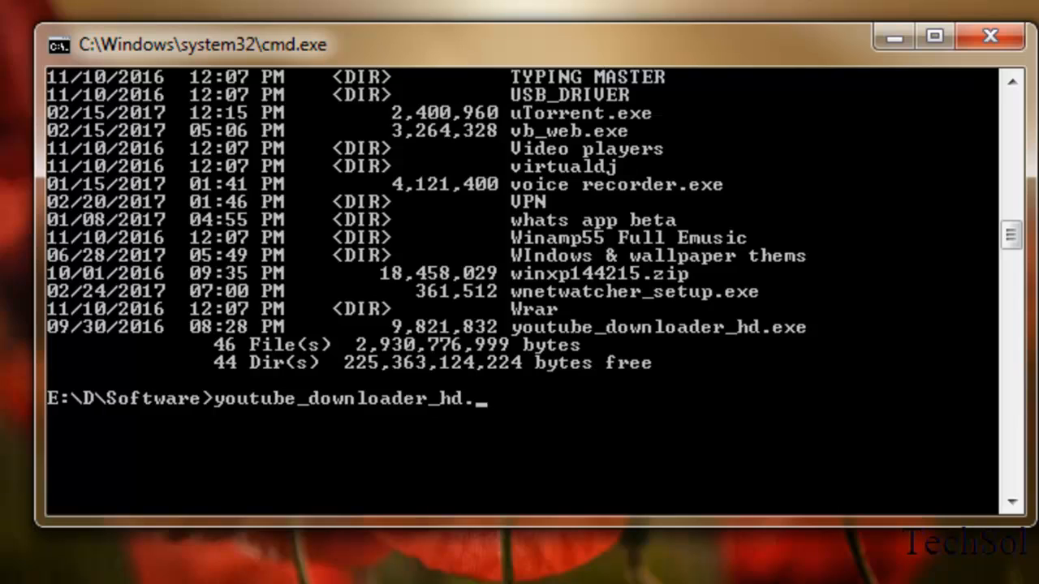
pyautogui.write('exe')
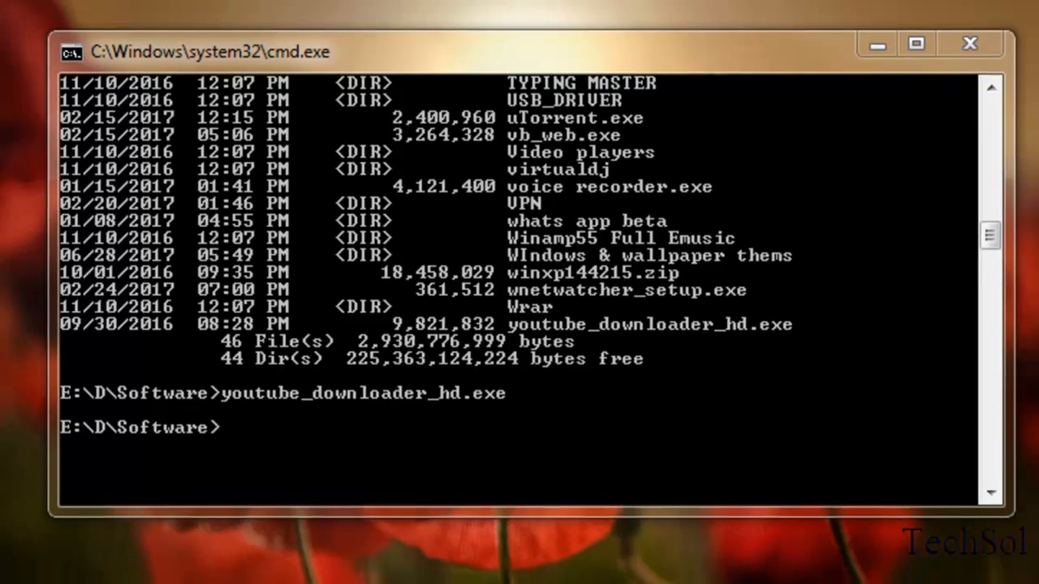
pyautogui.click(915, 44)
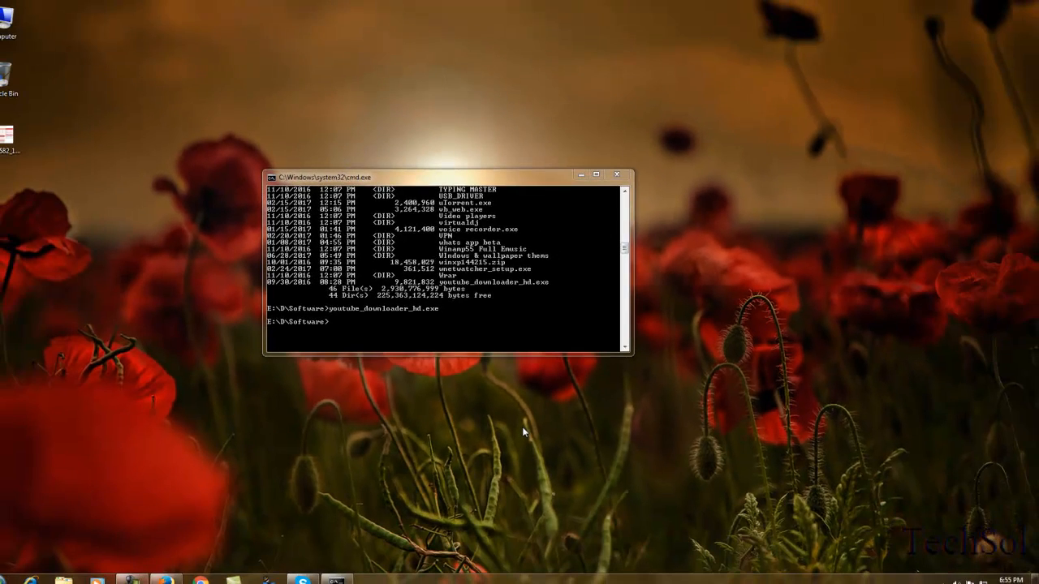
# Pass the welcome page, accept the license agreement, reach Ready to Install, then cancel setup.
pyautogui.press('enter')
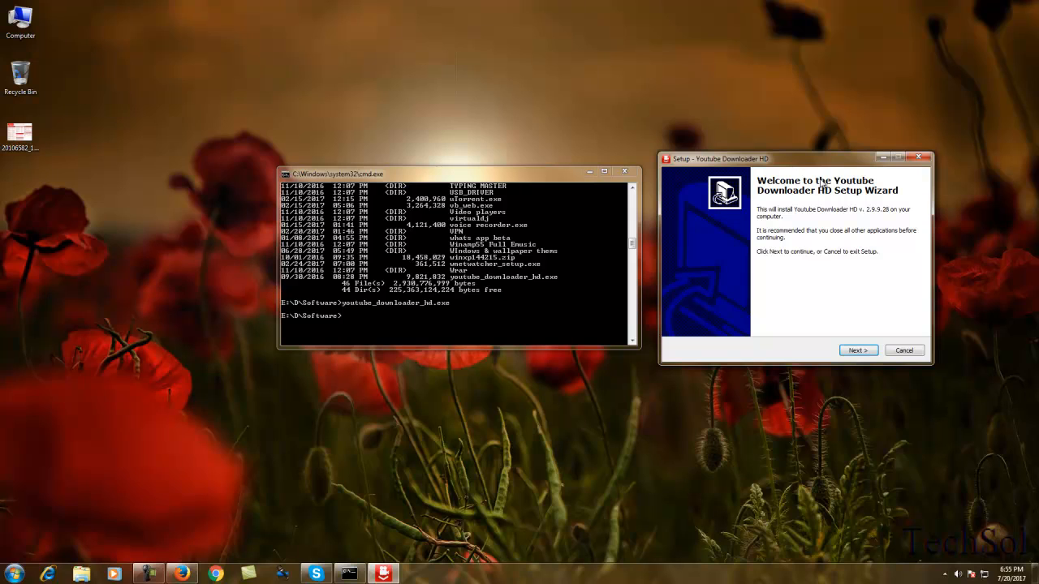
pyautogui.click(857, 350)
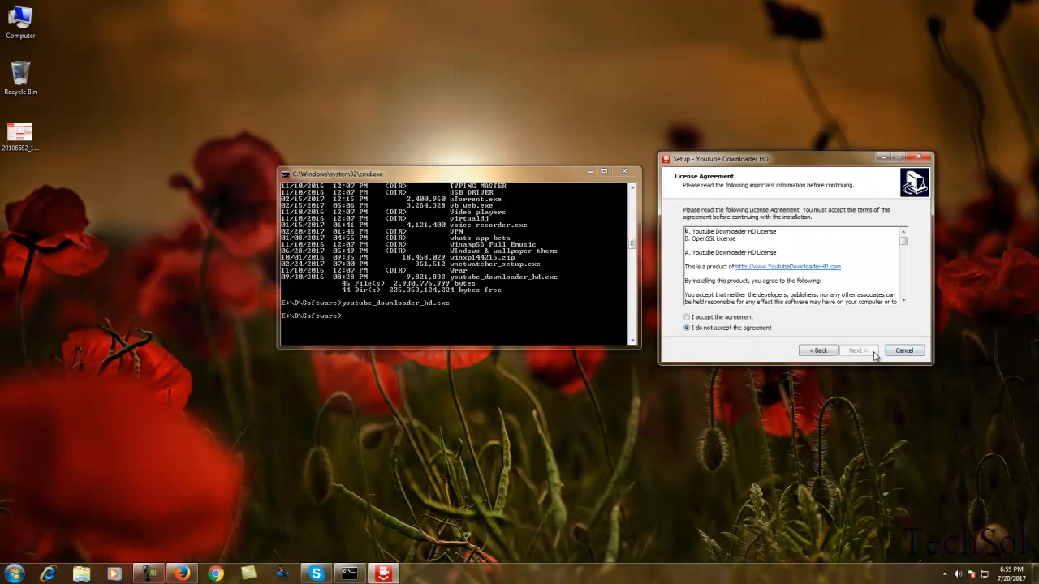
pyautogui.click(688, 317)
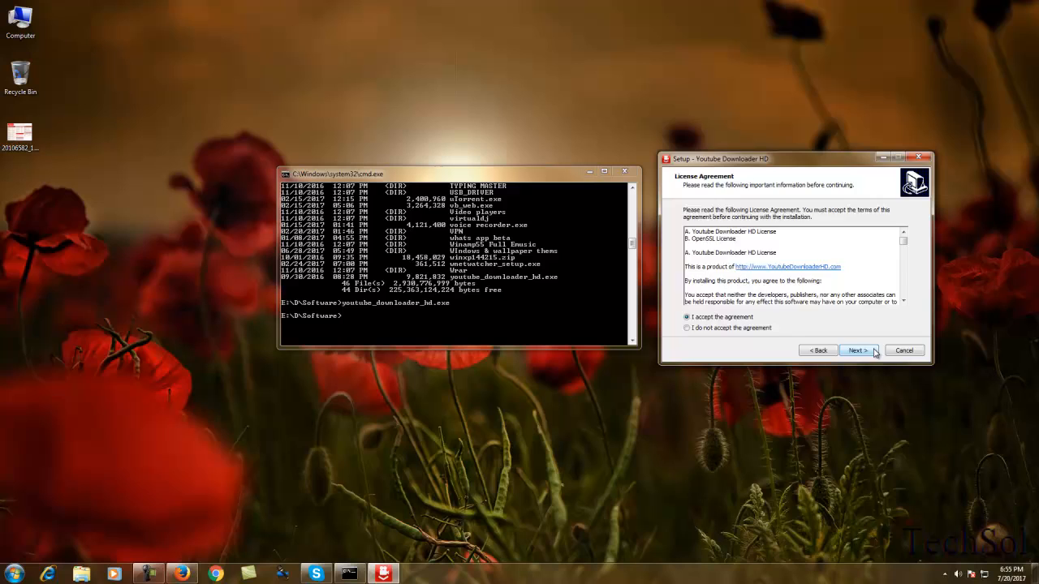
pyautogui.click(856, 350)
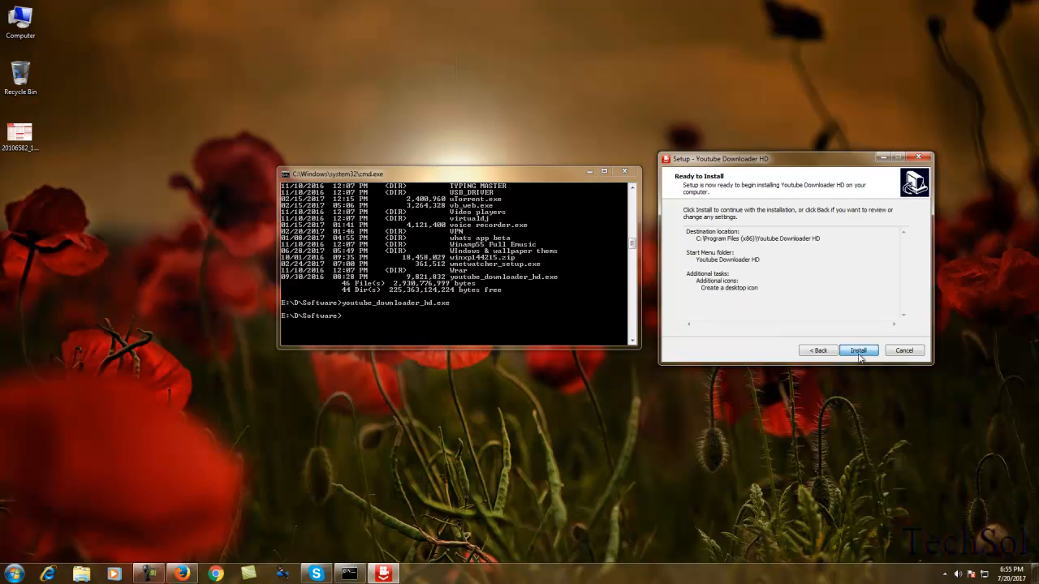
pyautogui.moveTo(800, 355)
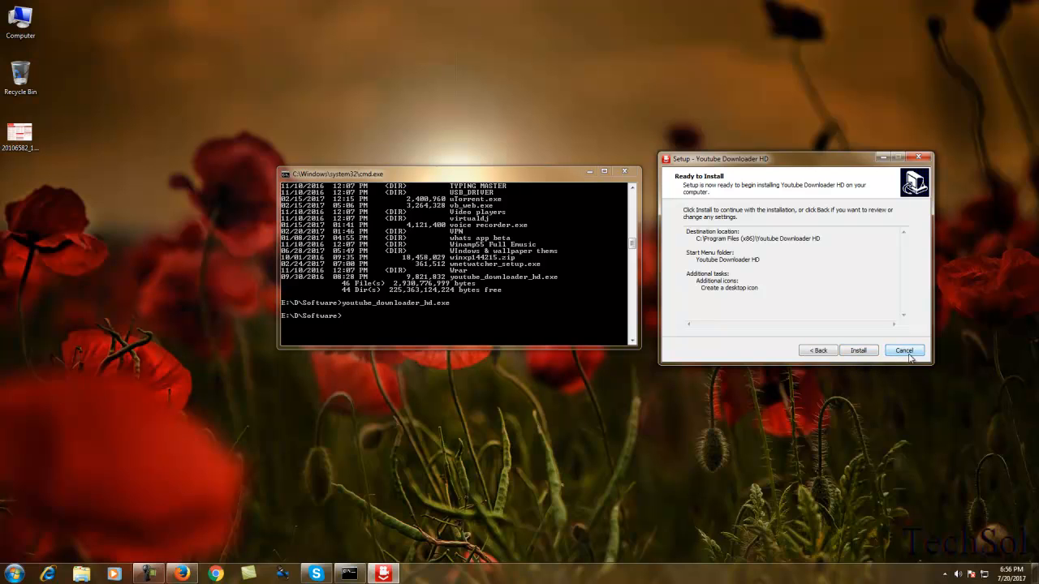
pyautogui.click(903, 349)
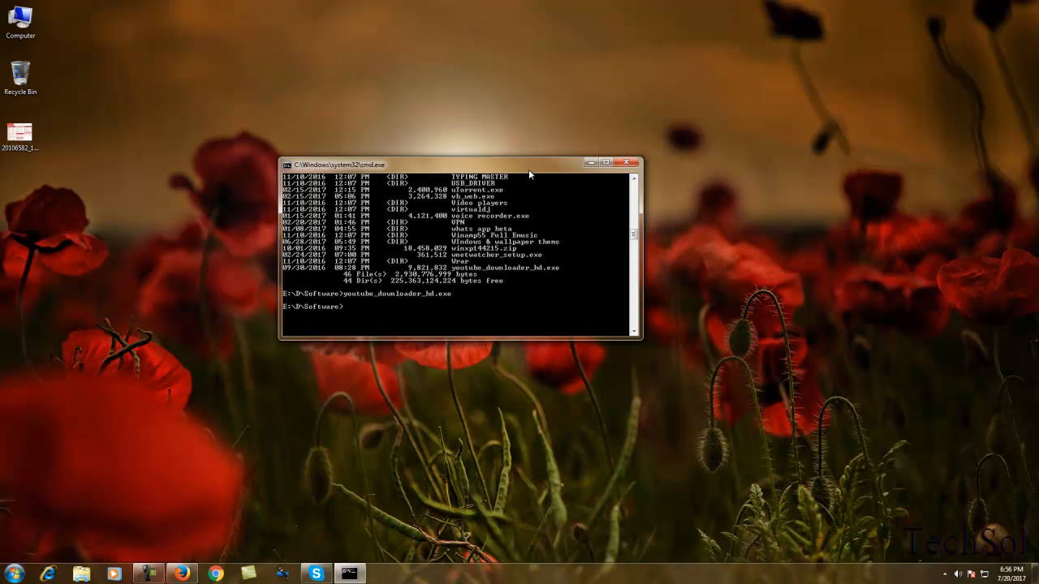
pyautogui.moveTo(325, 303)
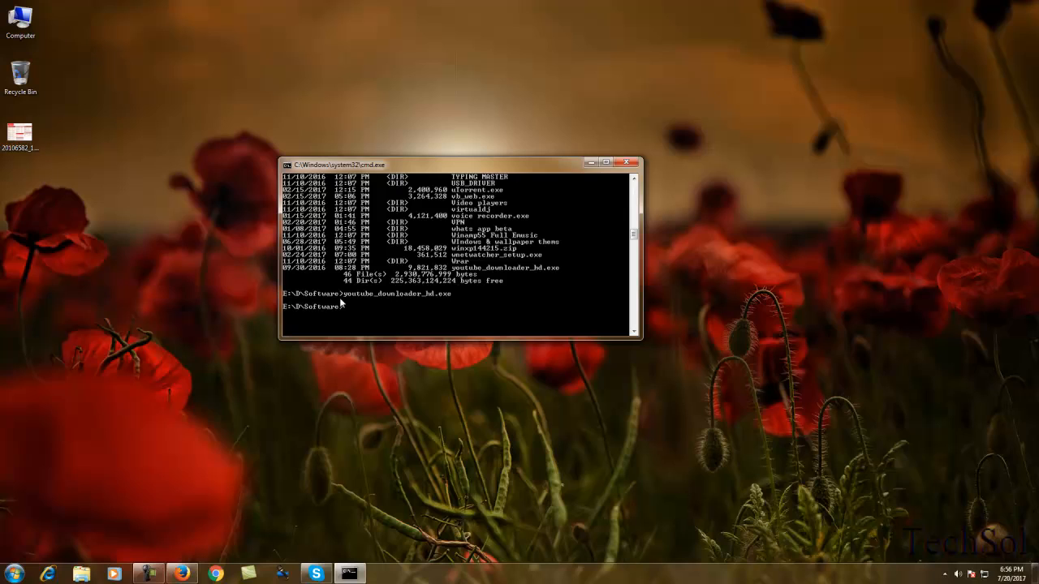
pyautogui.moveTo(419, 305)
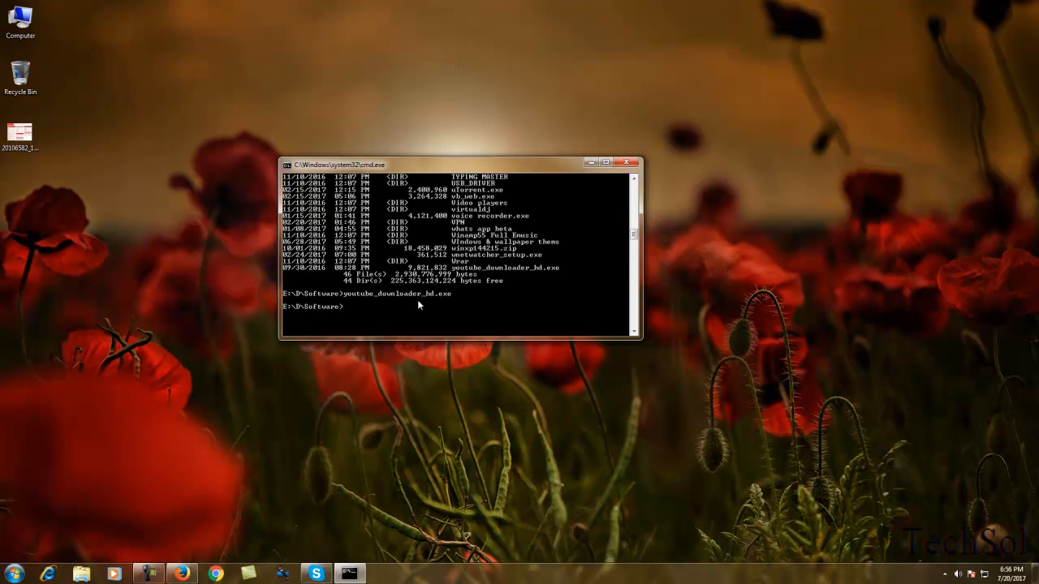
pyautogui.moveTo(434, 298)
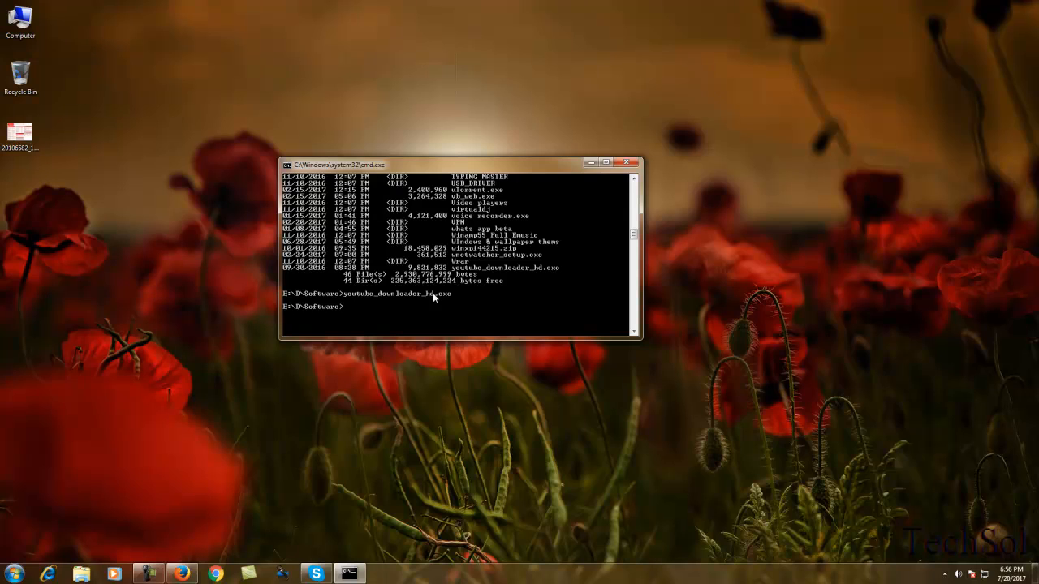
pyautogui.moveTo(440, 305)
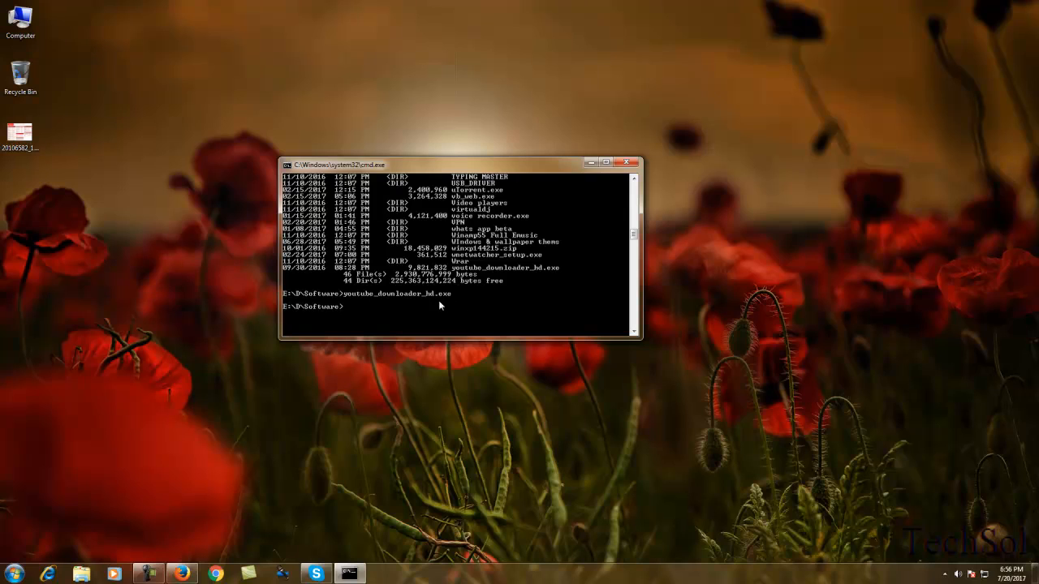
pyautogui.moveTo(444, 304)
pyautogui.write('C:')
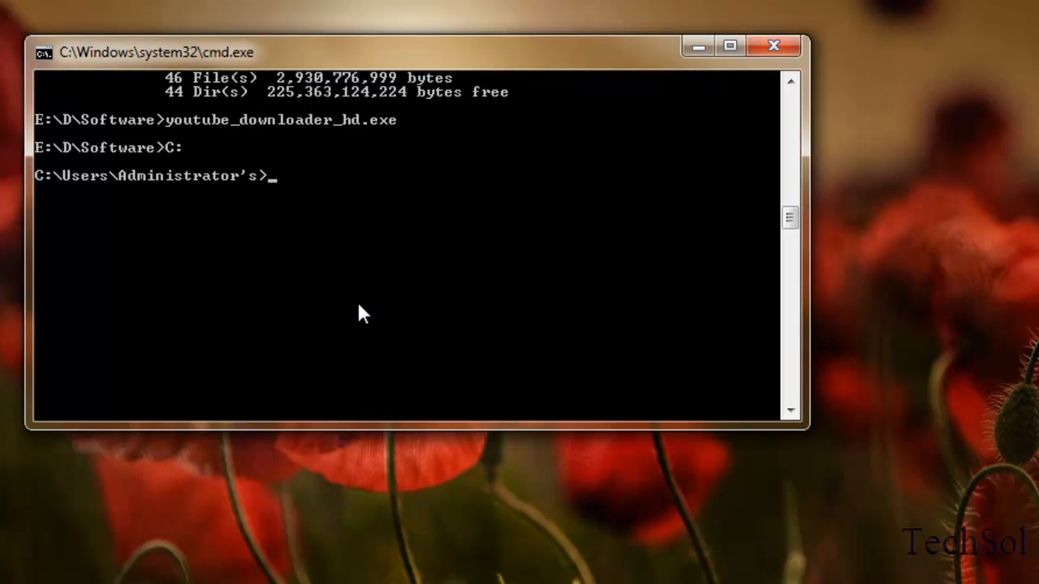
pyautogui.moveTo(275, 185)
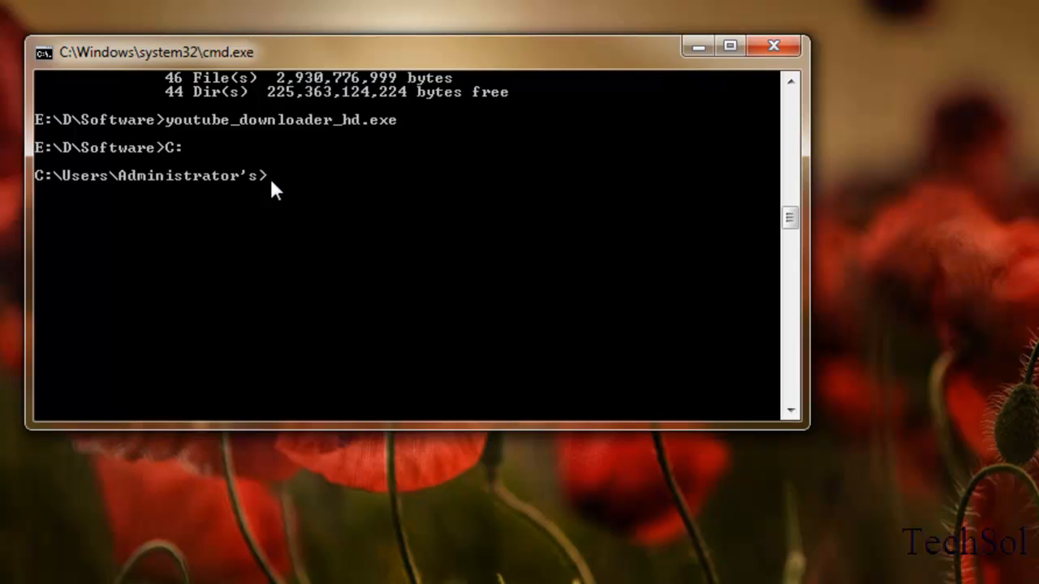
pyautogui.moveTo(302, 234)
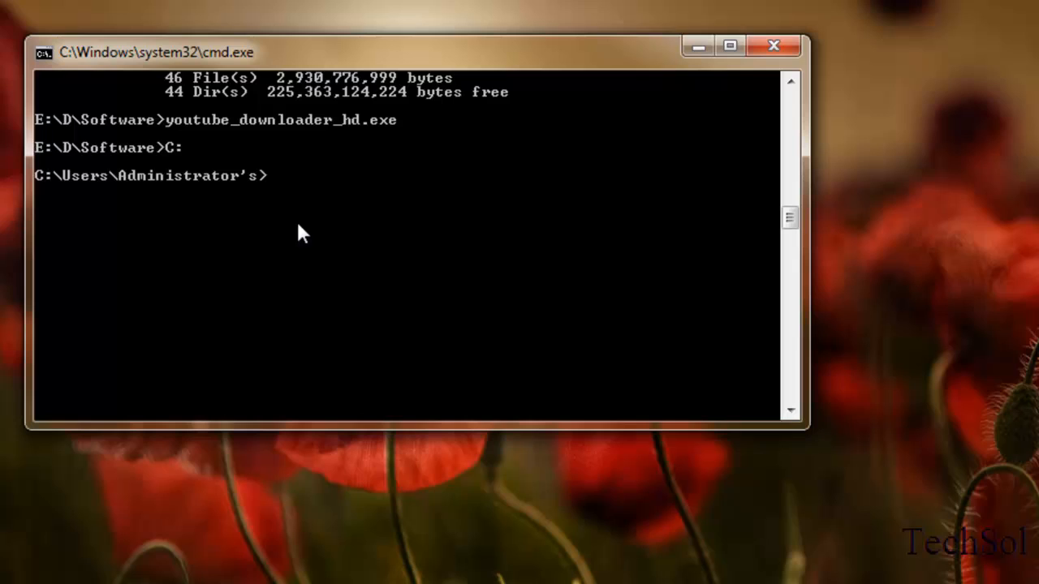
pyautogui.moveTo(53, 202)
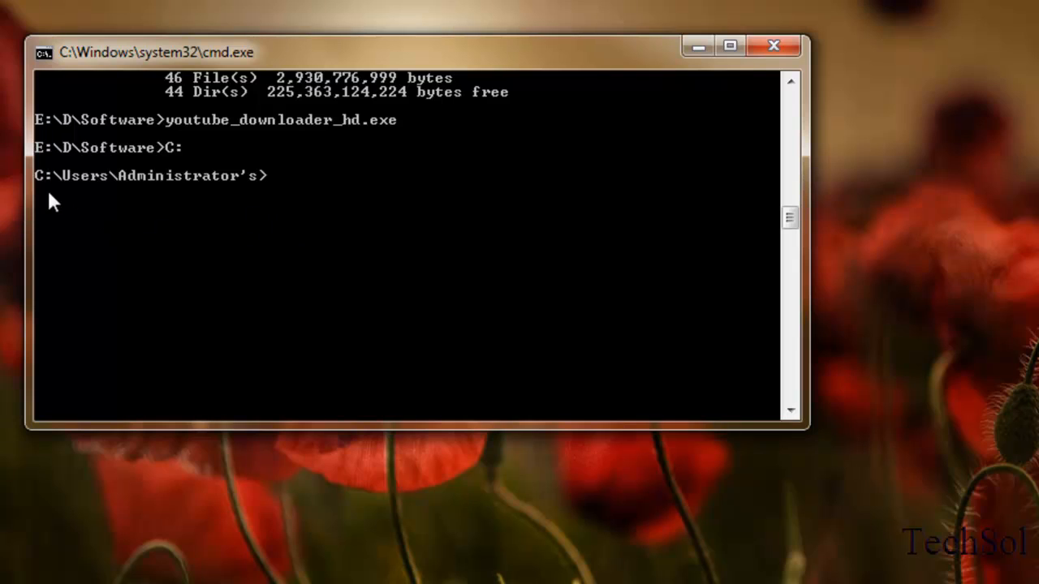
pyautogui.moveTo(234, 236)
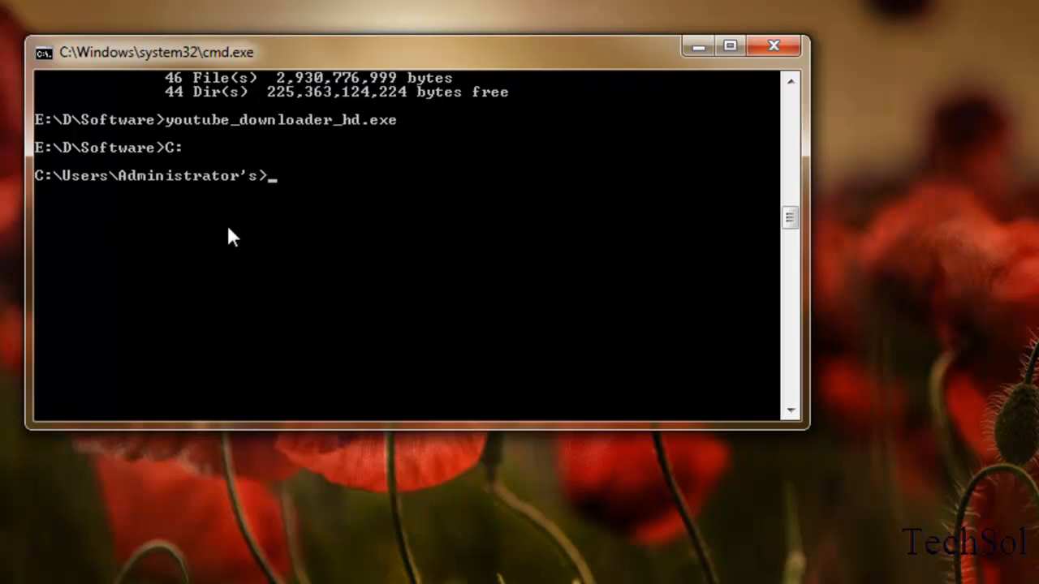
pyautogui.moveTo(452, 203)
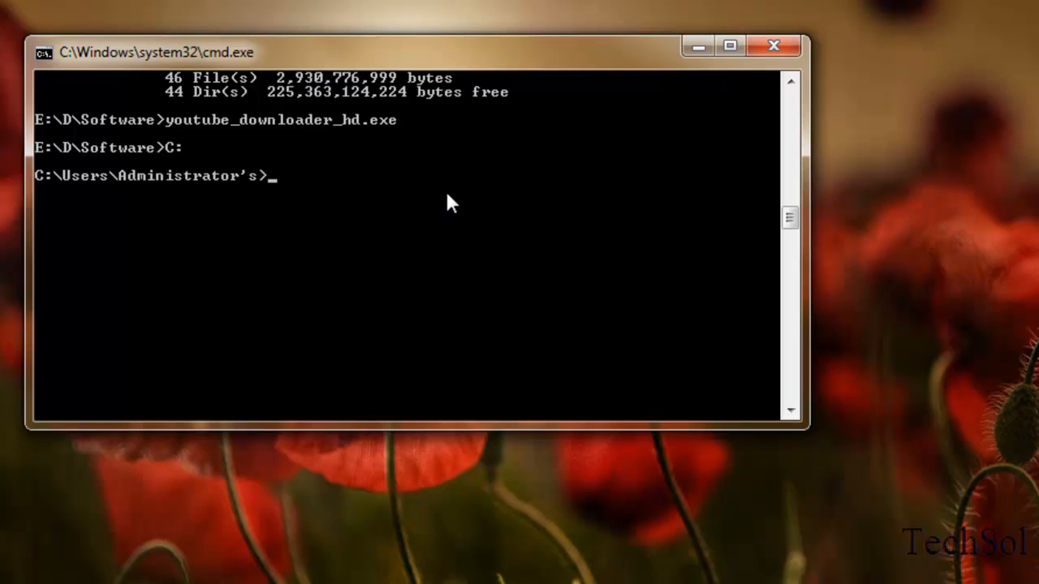
pyautogui.moveTo(430, 199)
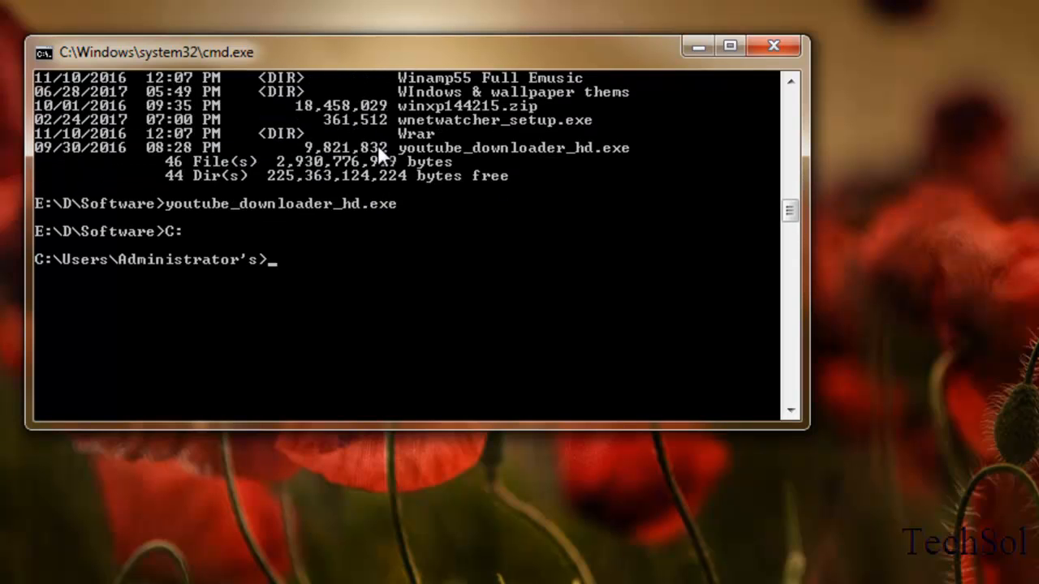
pyautogui.moveTo(325, 280)
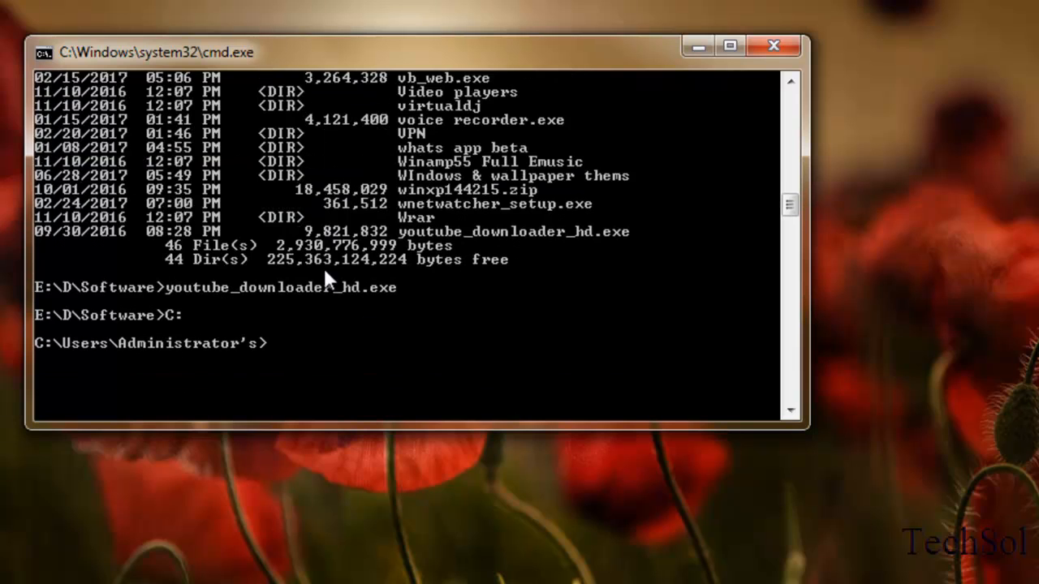
pyautogui.moveTo(349, 373)
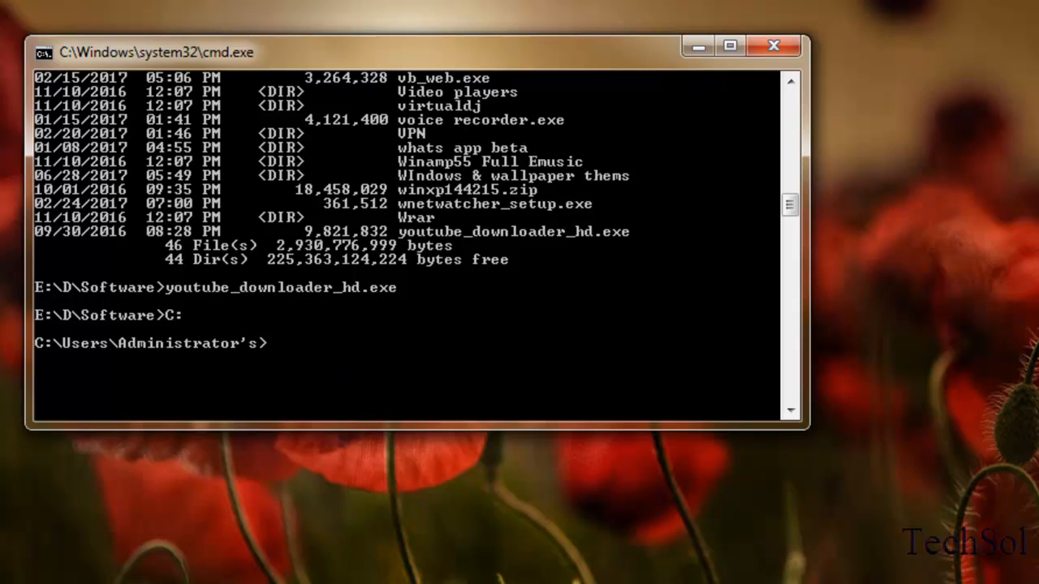
# Enter the full path E:\D\Software\youtube_downloader_hd.exe at the C: prompt, correcting a typo.
pyautogui.write('C')
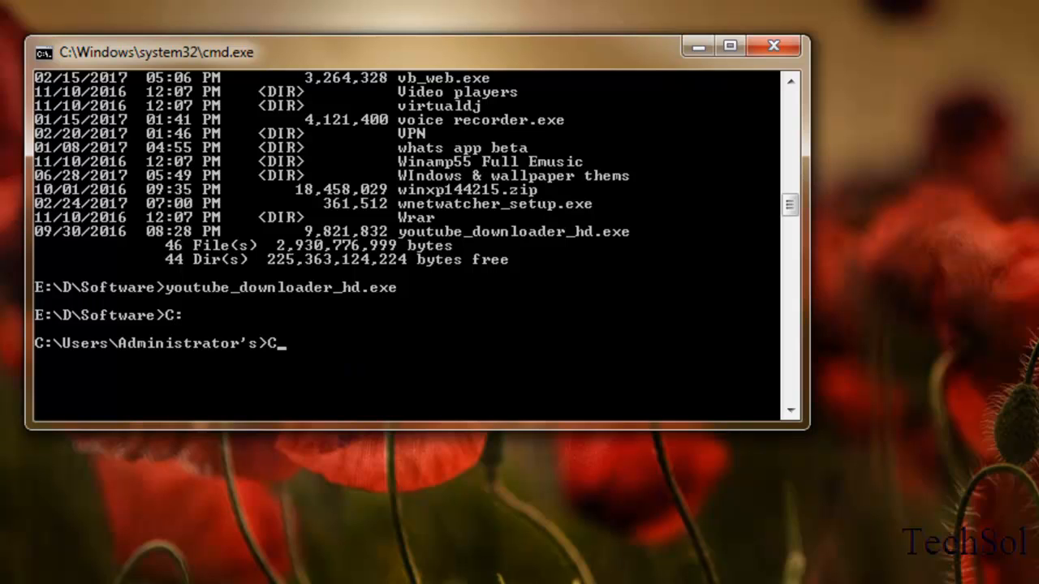
pyautogui.write('E')
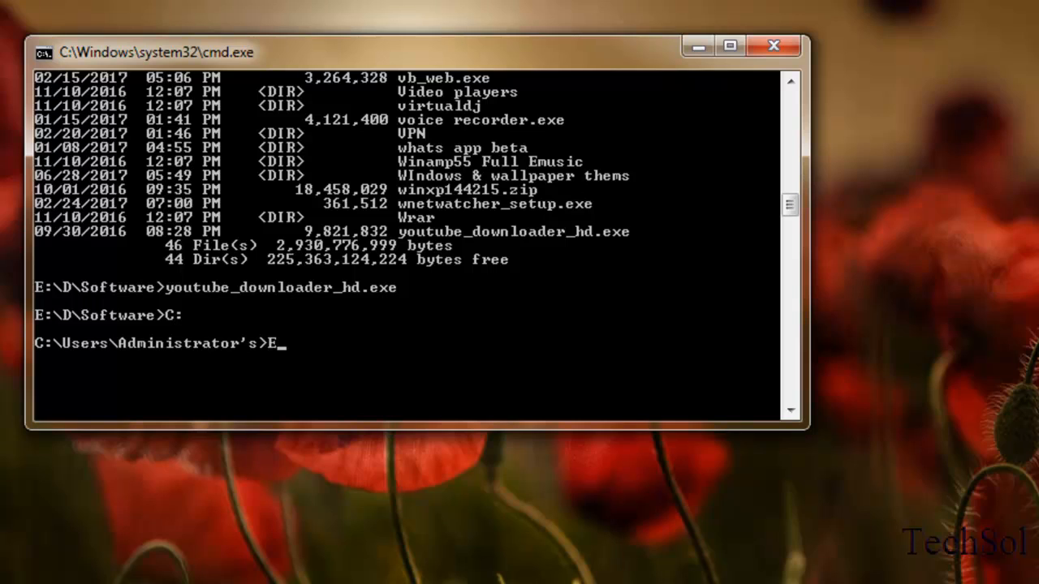
pyautogui.write(':\\')
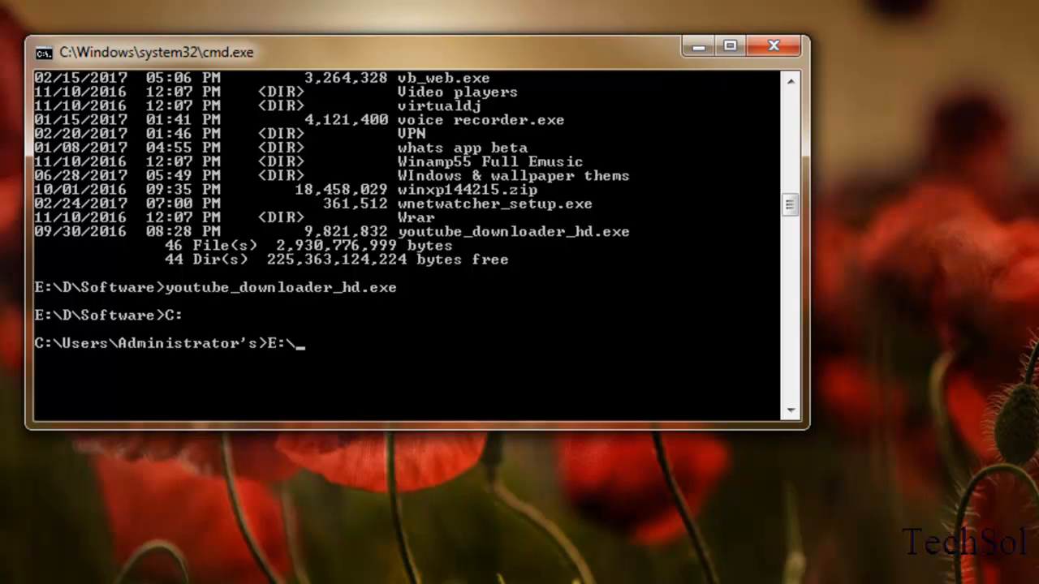
pyautogui.write('D')
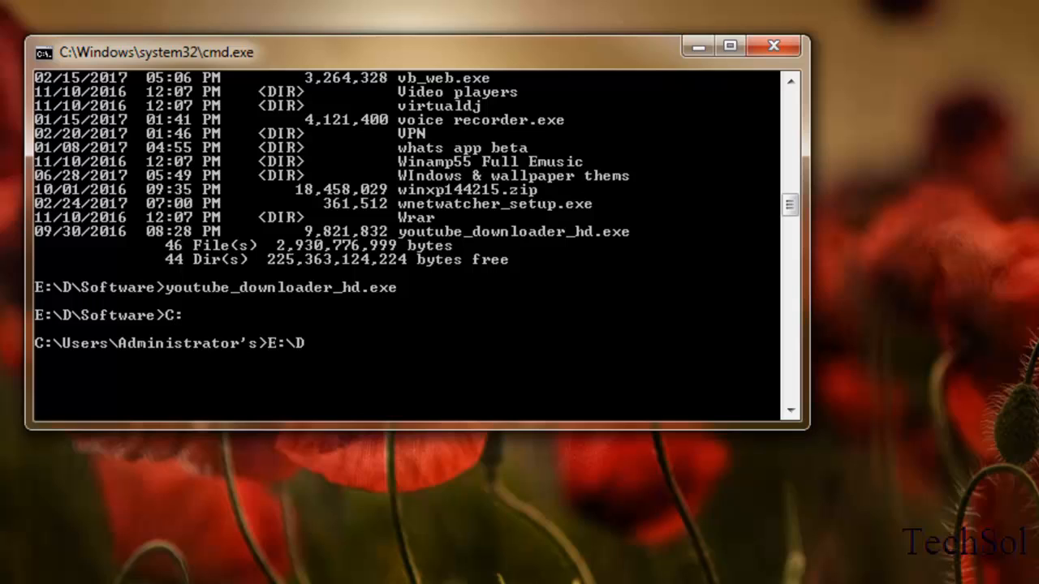
pyautogui.write('\\so')
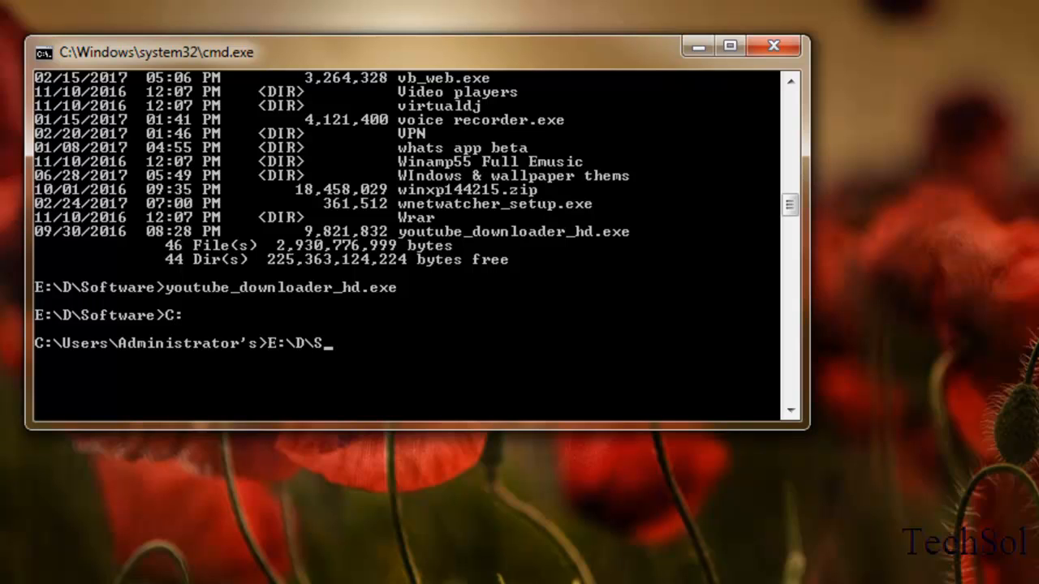
pyautogui.write('oftwar')
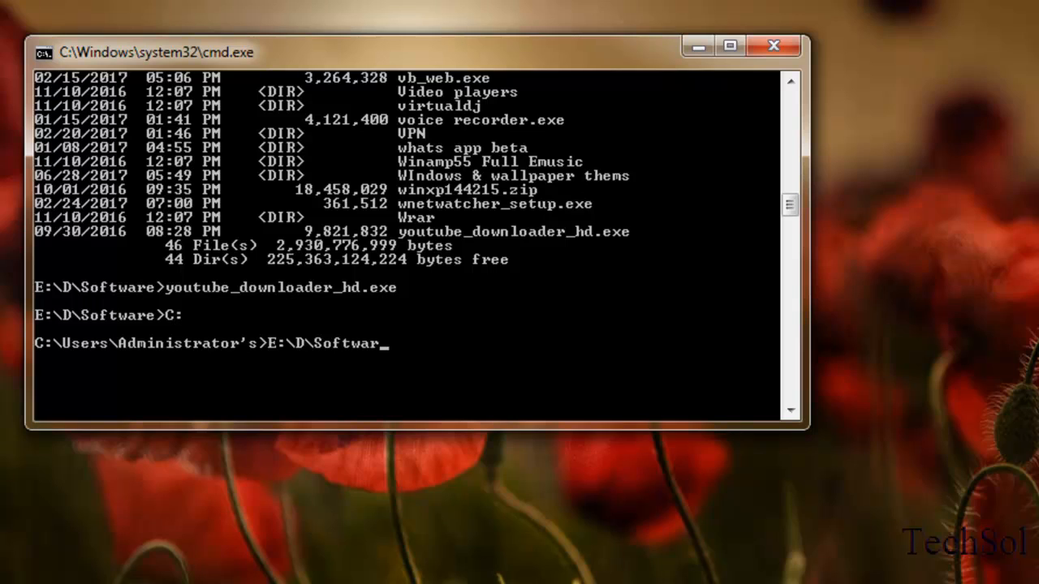
pyautogui.write('\\')
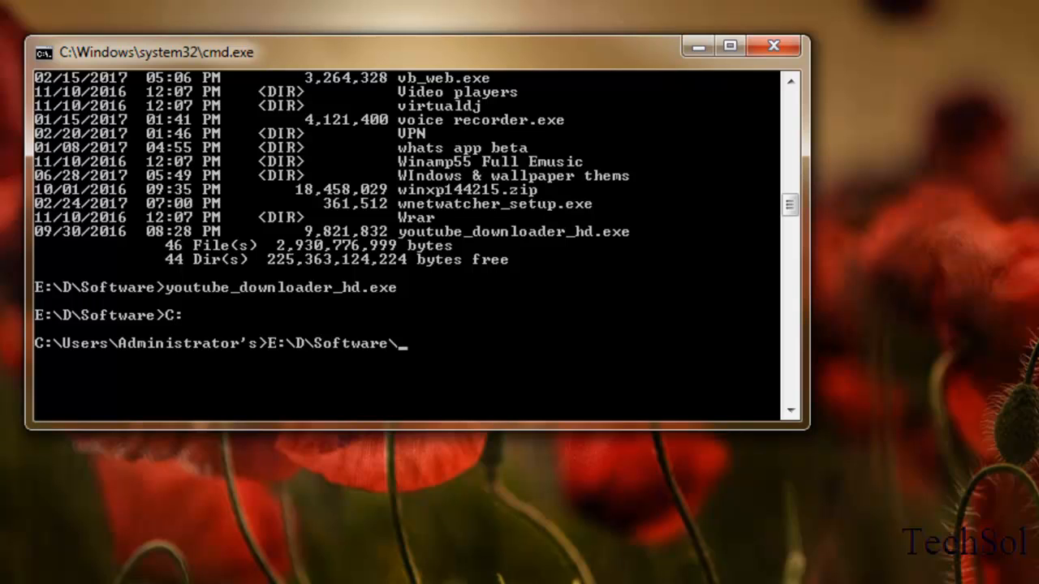
pyautogui.write('youtuber')
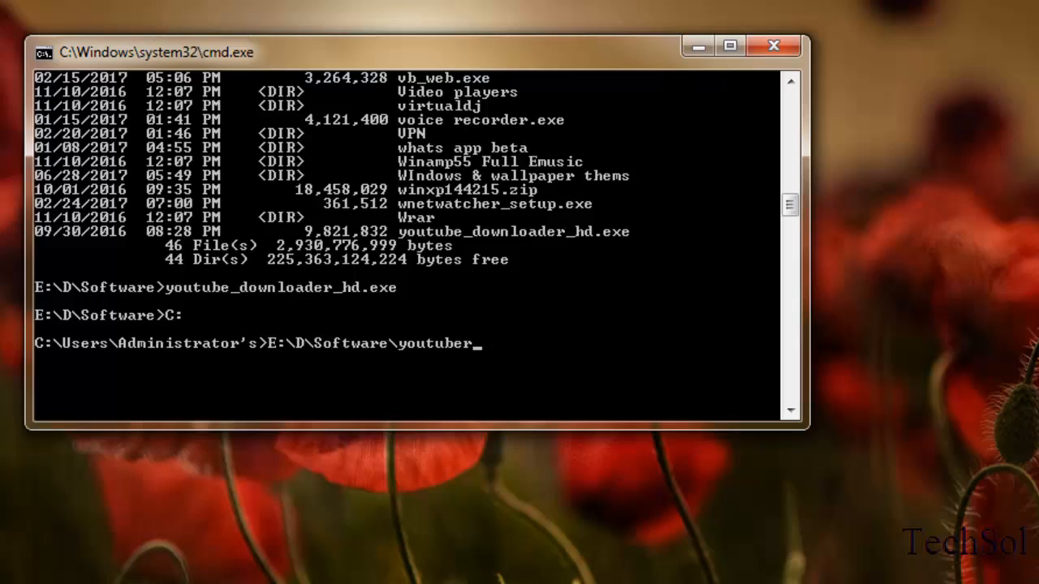
pyautogui.press('BackSpace')
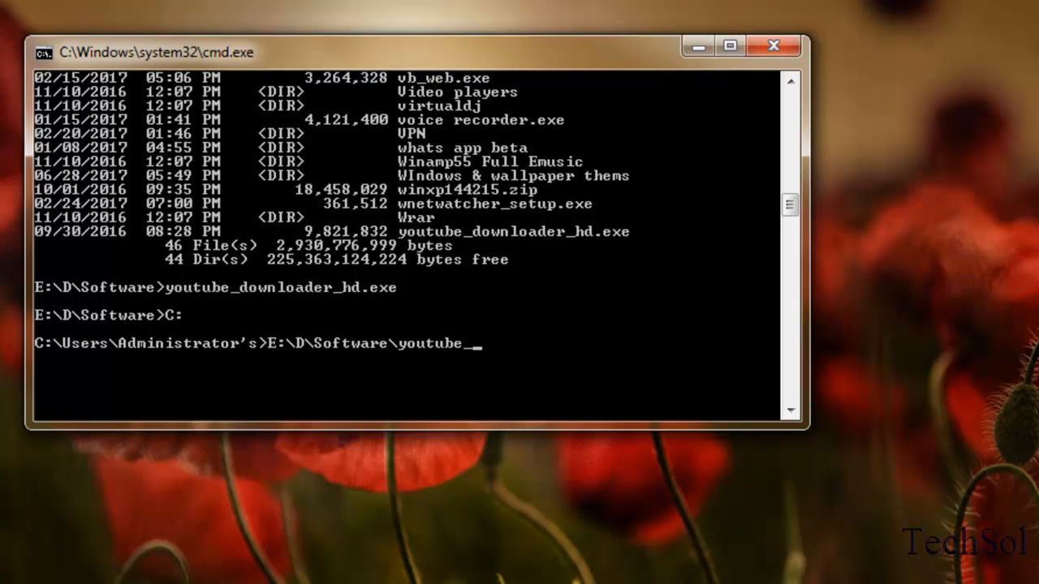
pyautogui.write('downloader_')
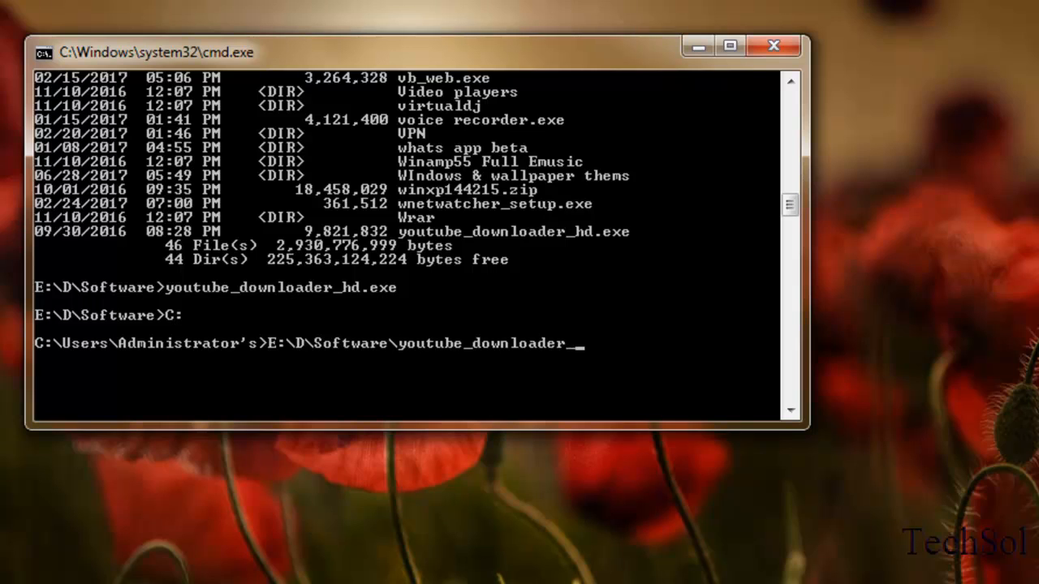
pyautogui.write('hd.exe')
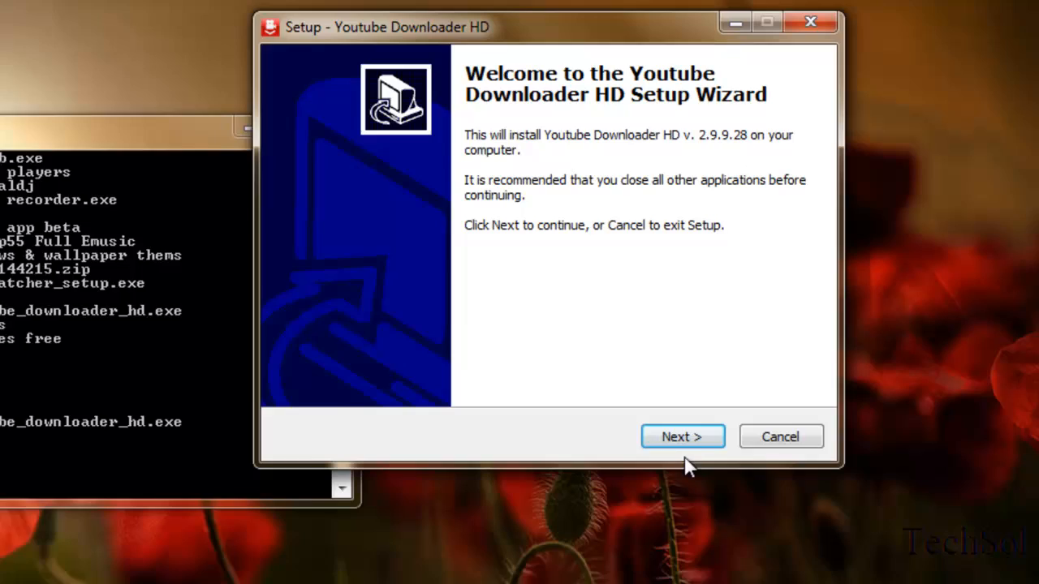
# Advance past Welcome, License Agreement and Additional Tasks, keeping the desktop icon task.
pyautogui.click(682, 436)
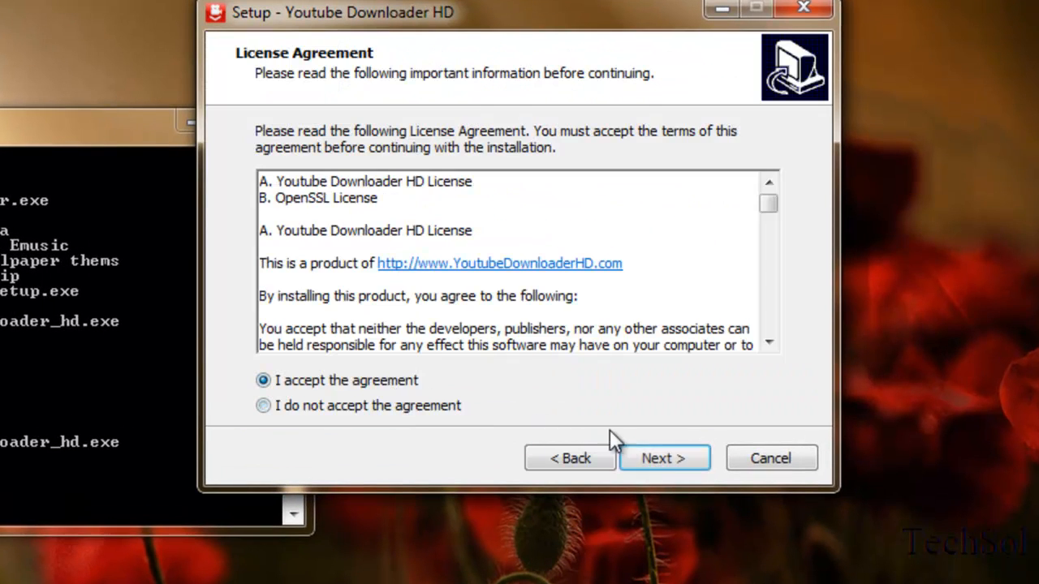
pyautogui.click(664, 458)
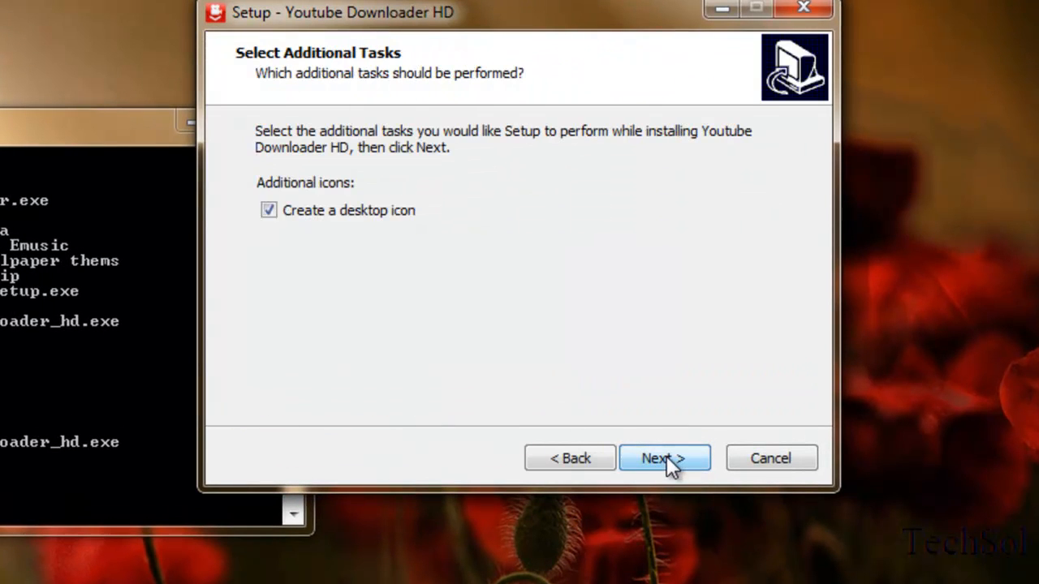
pyautogui.click(664, 457)
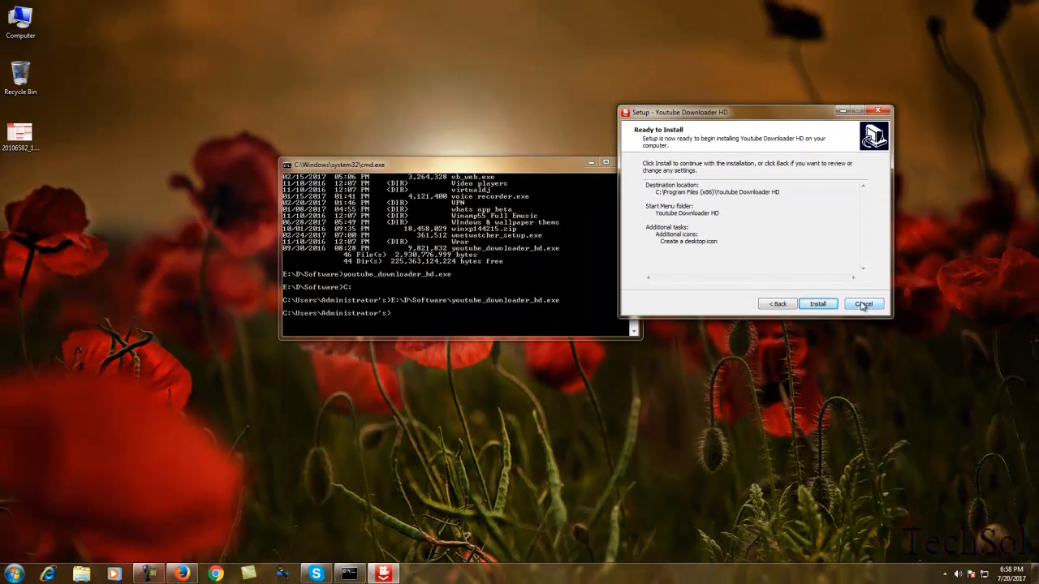
# Cancel setup, confirm exiting with Yes, and reposition the Command Prompt window.
pyautogui.click(862, 303)
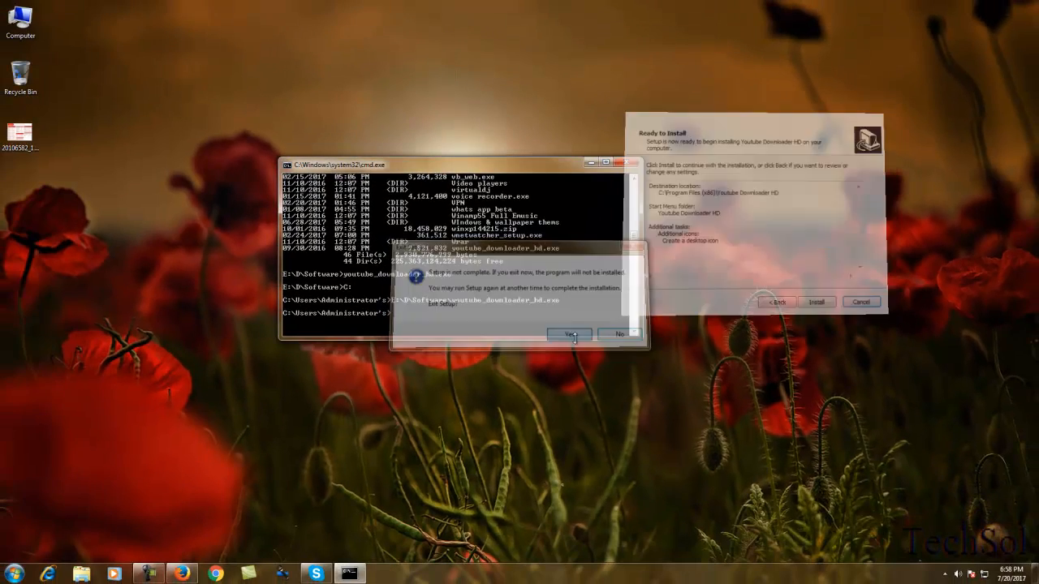
pyautogui.click(569, 334)
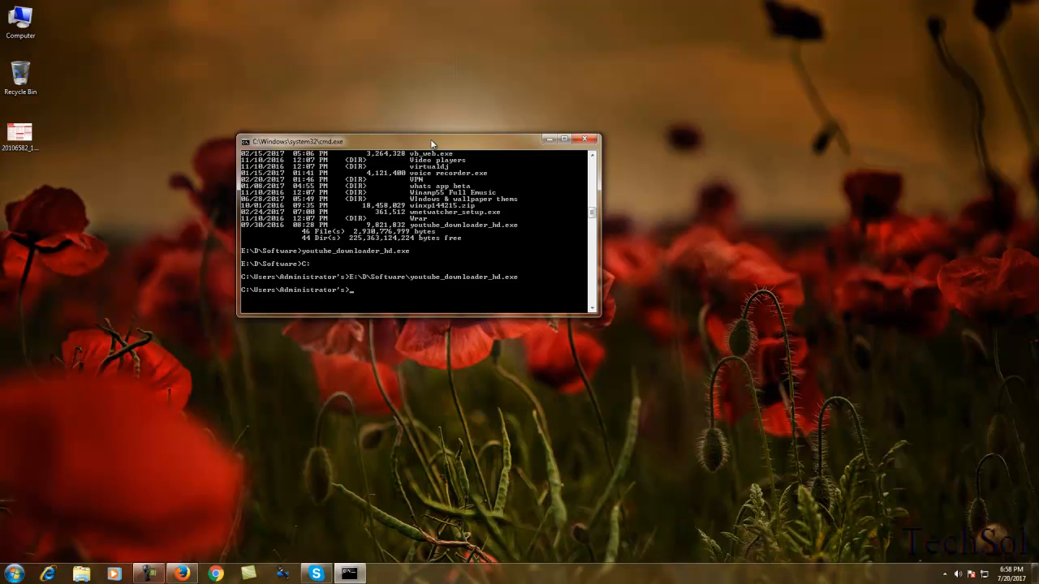
pyautogui.moveTo(430, 139); pyautogui.dragTo(426, 156)
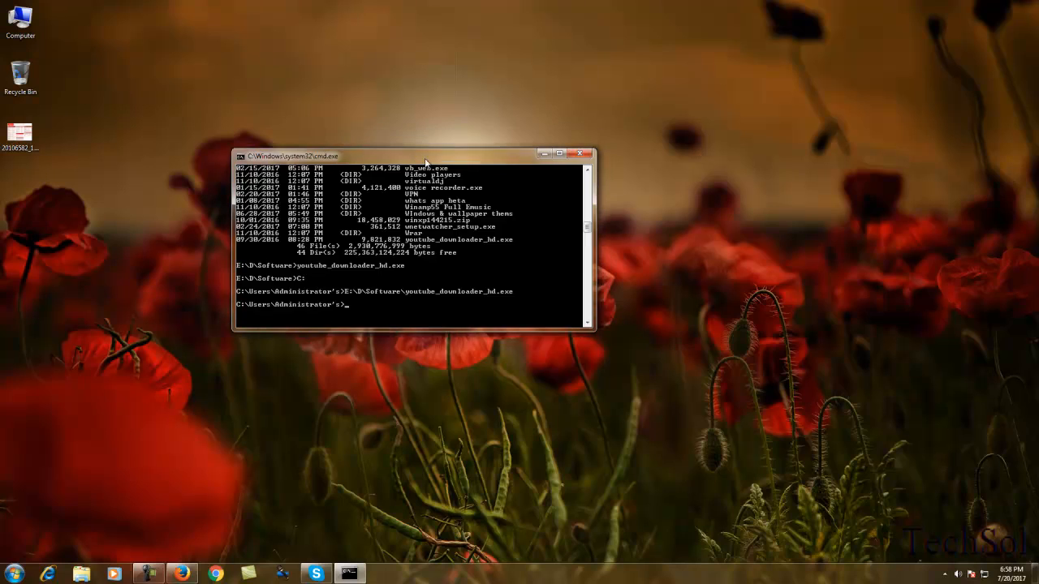